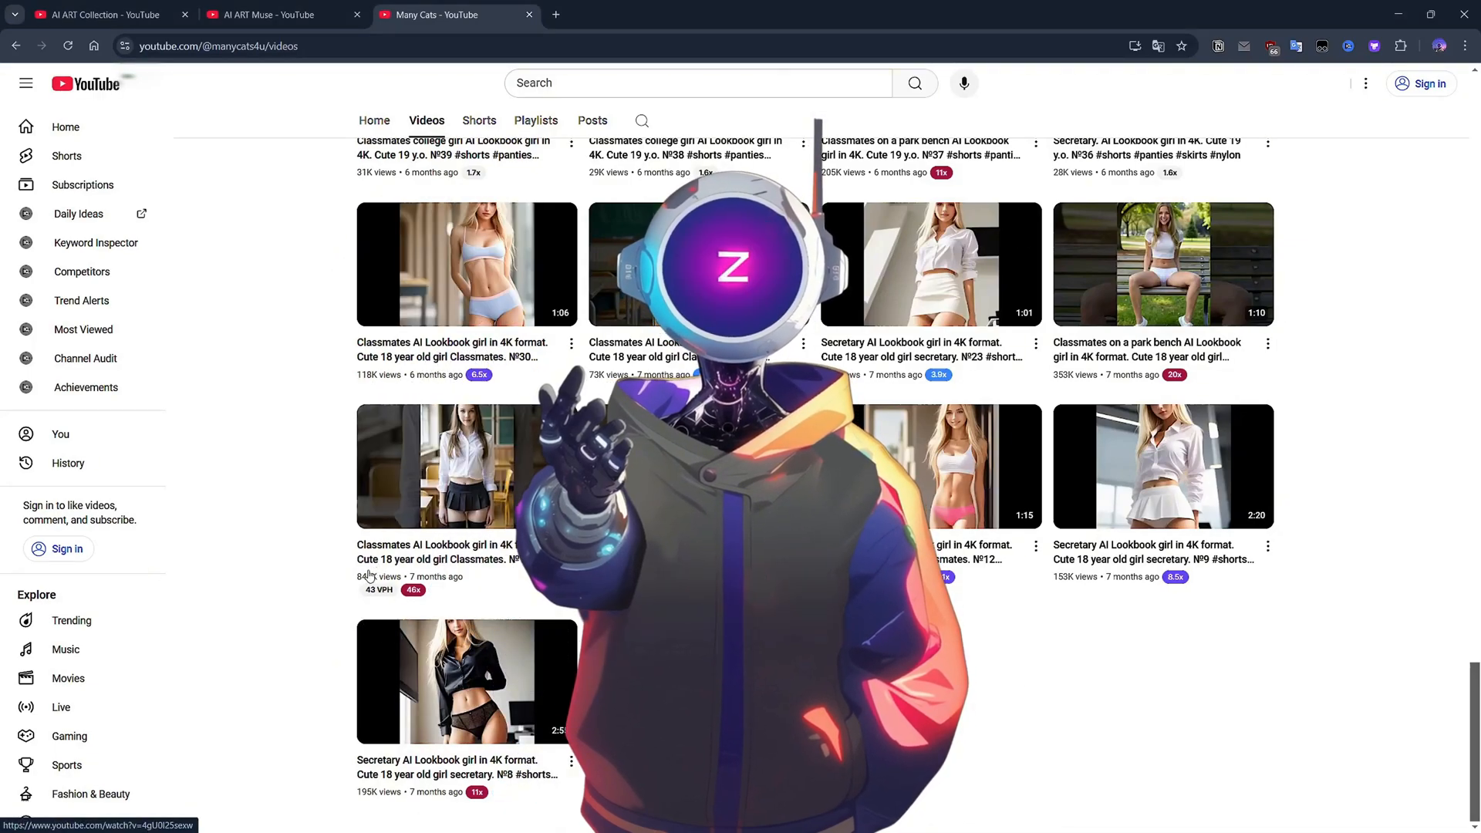
Switch to the AI ART Collection YouTube tab and browse its lookbook videos grid.
left_click(270, 14)
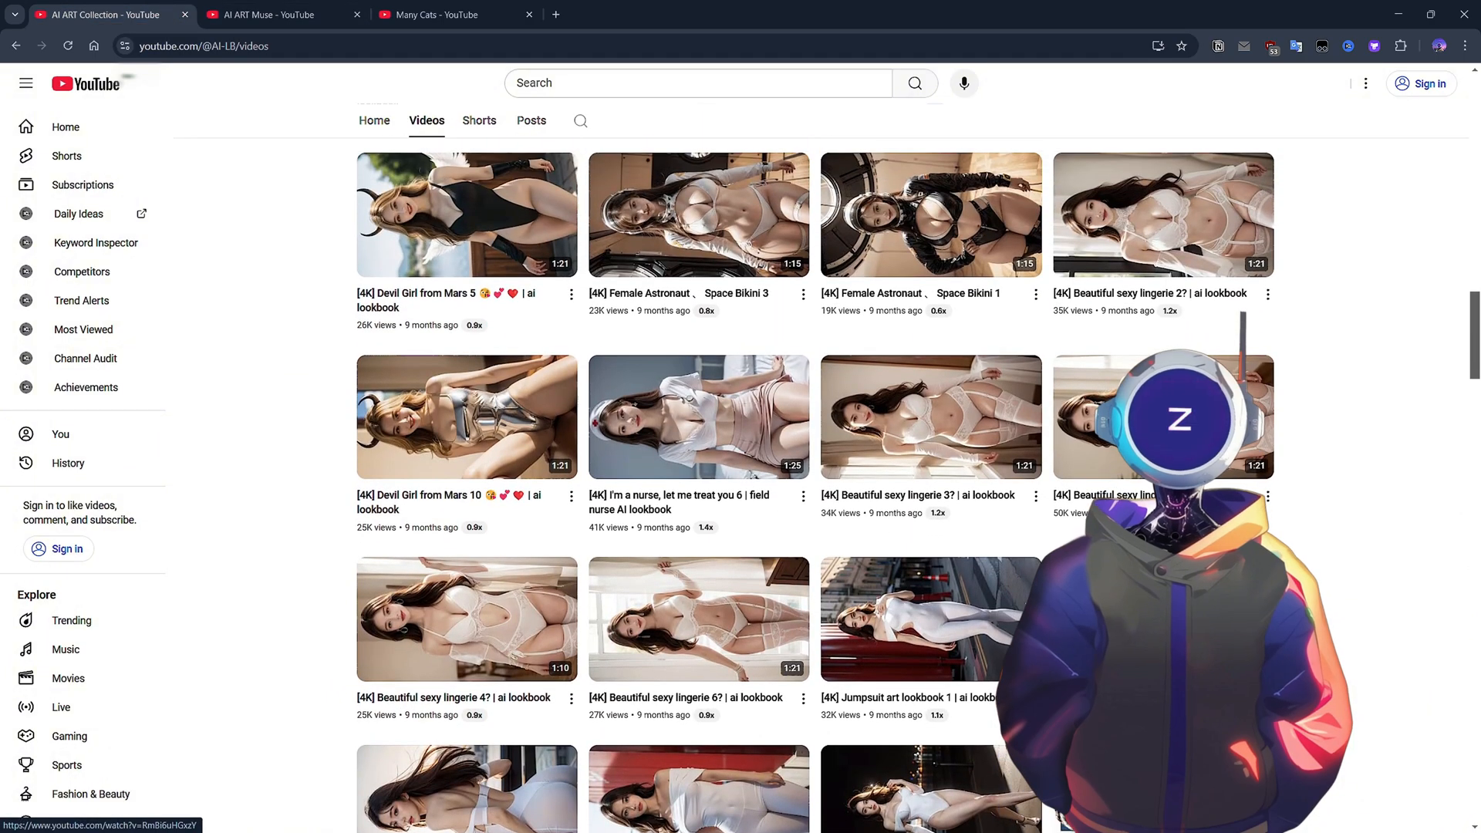
scroll("down", 3)
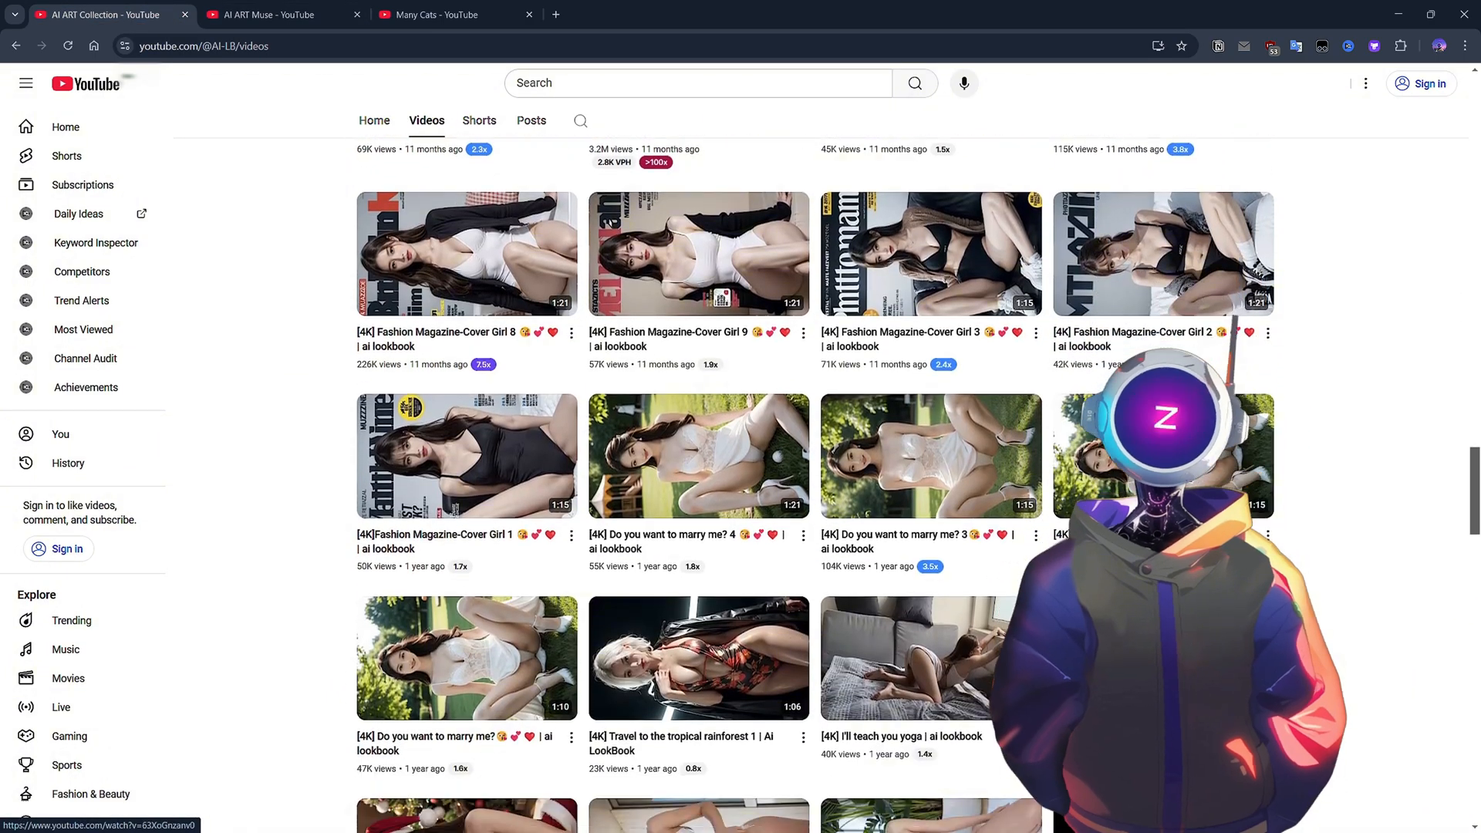
scroll("down", 3)
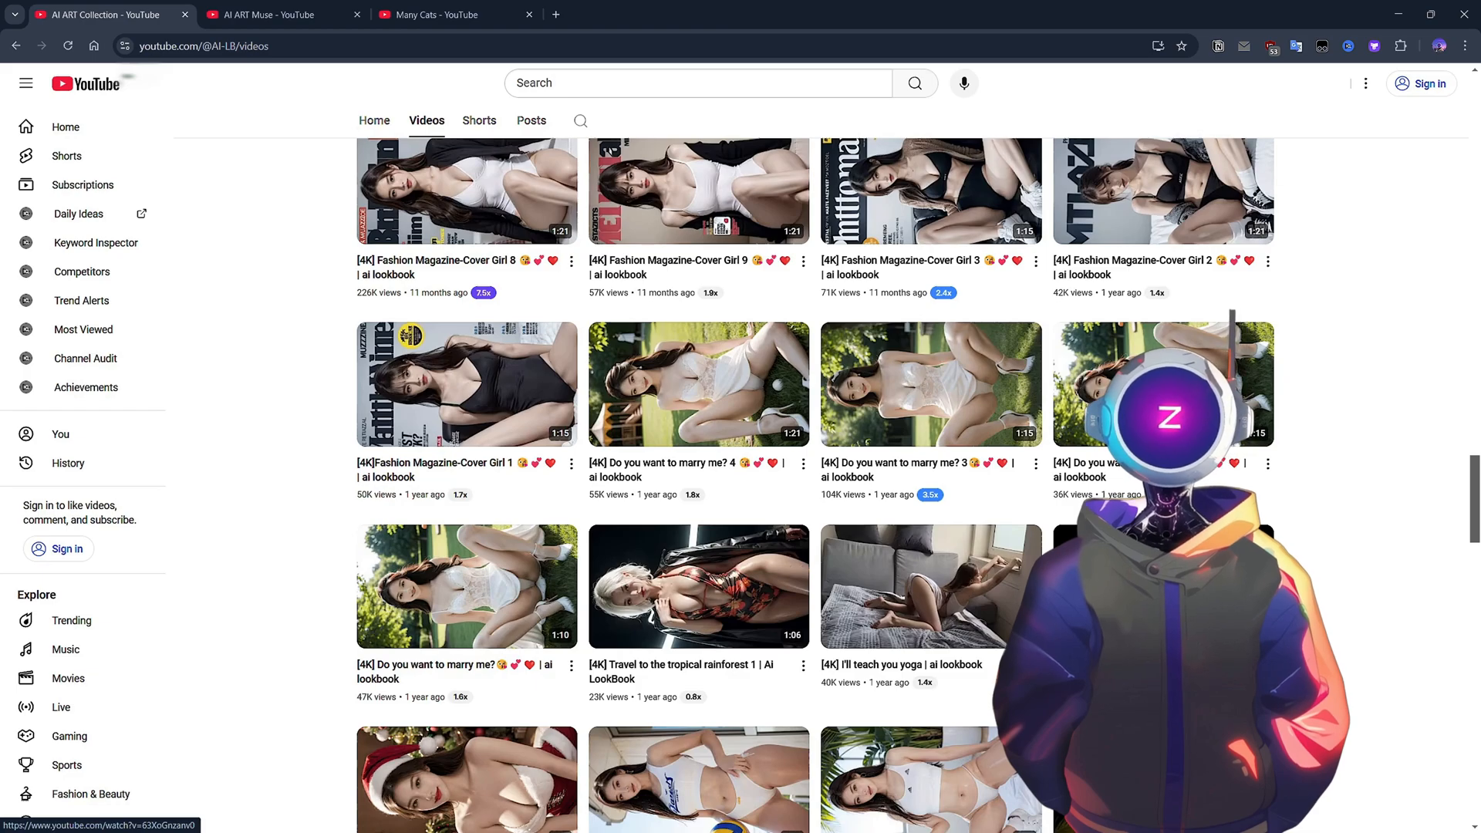
scroll("down", 3)
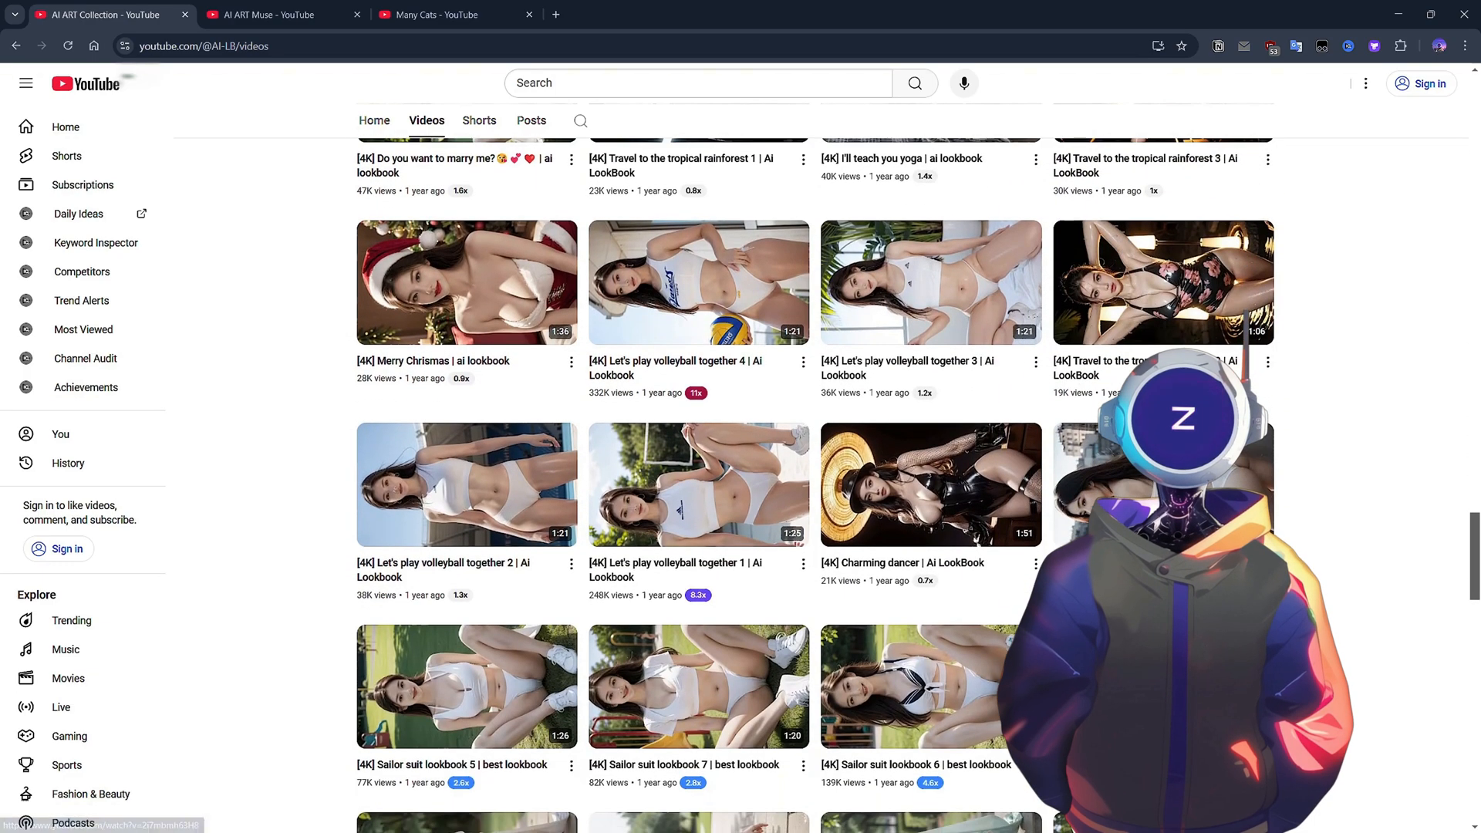
scroll("down", 3)
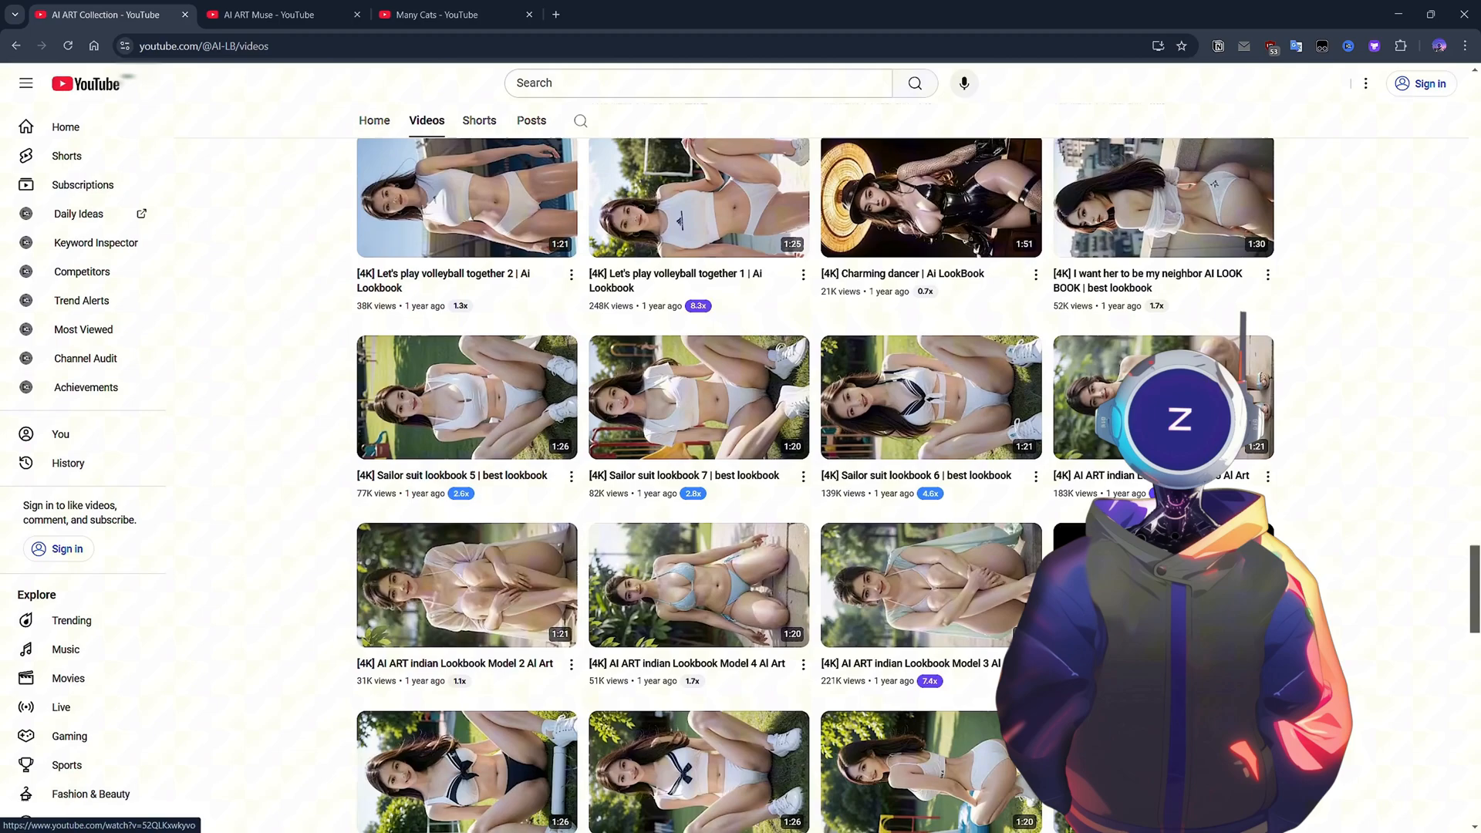
scroll("down", 3)
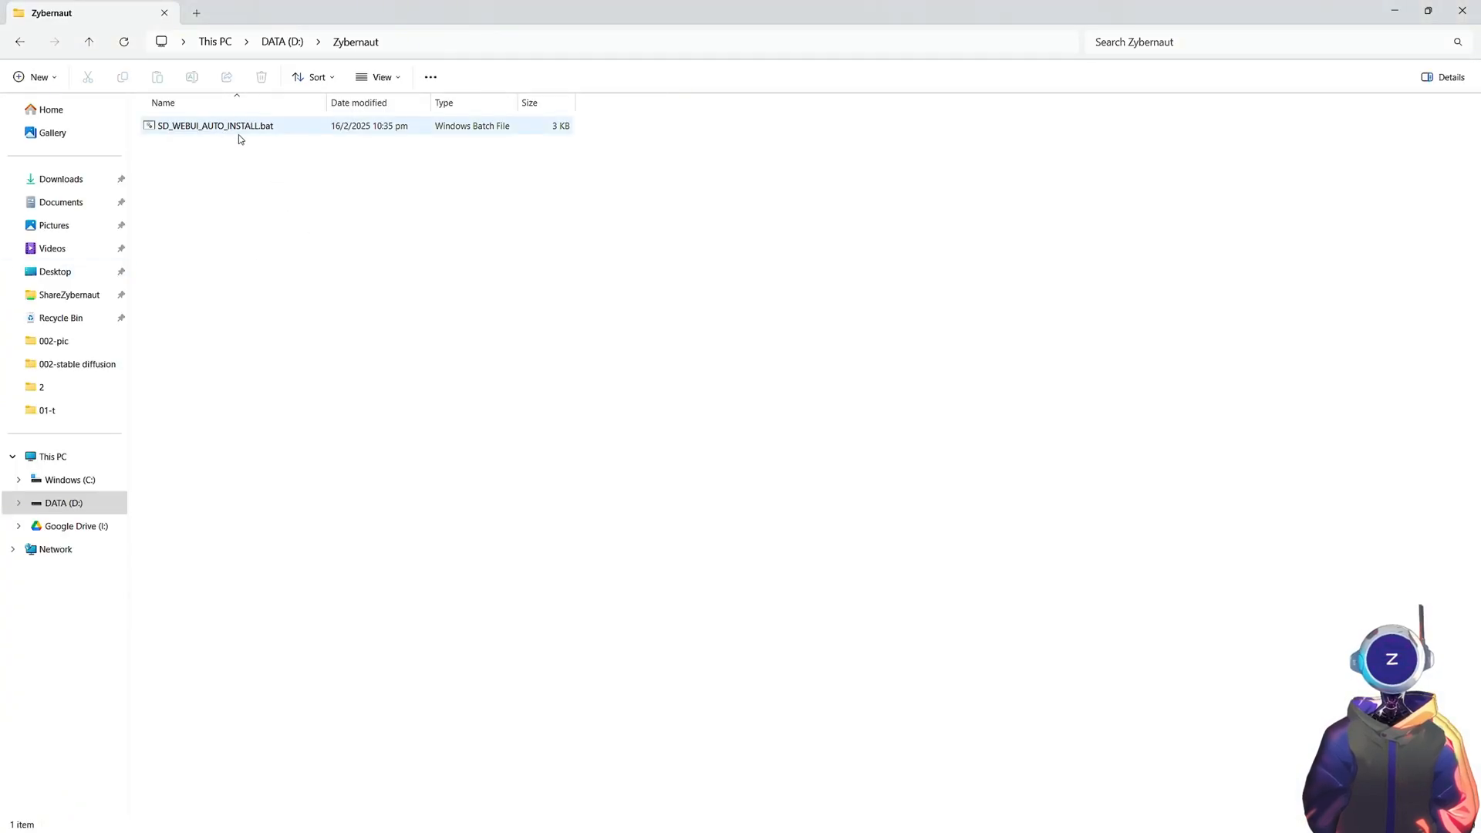
Run SD_WEBUI_AUTO_INSTALL.bat from D:\Zybernaut to start the automatic installer.
double_click(214, 125)
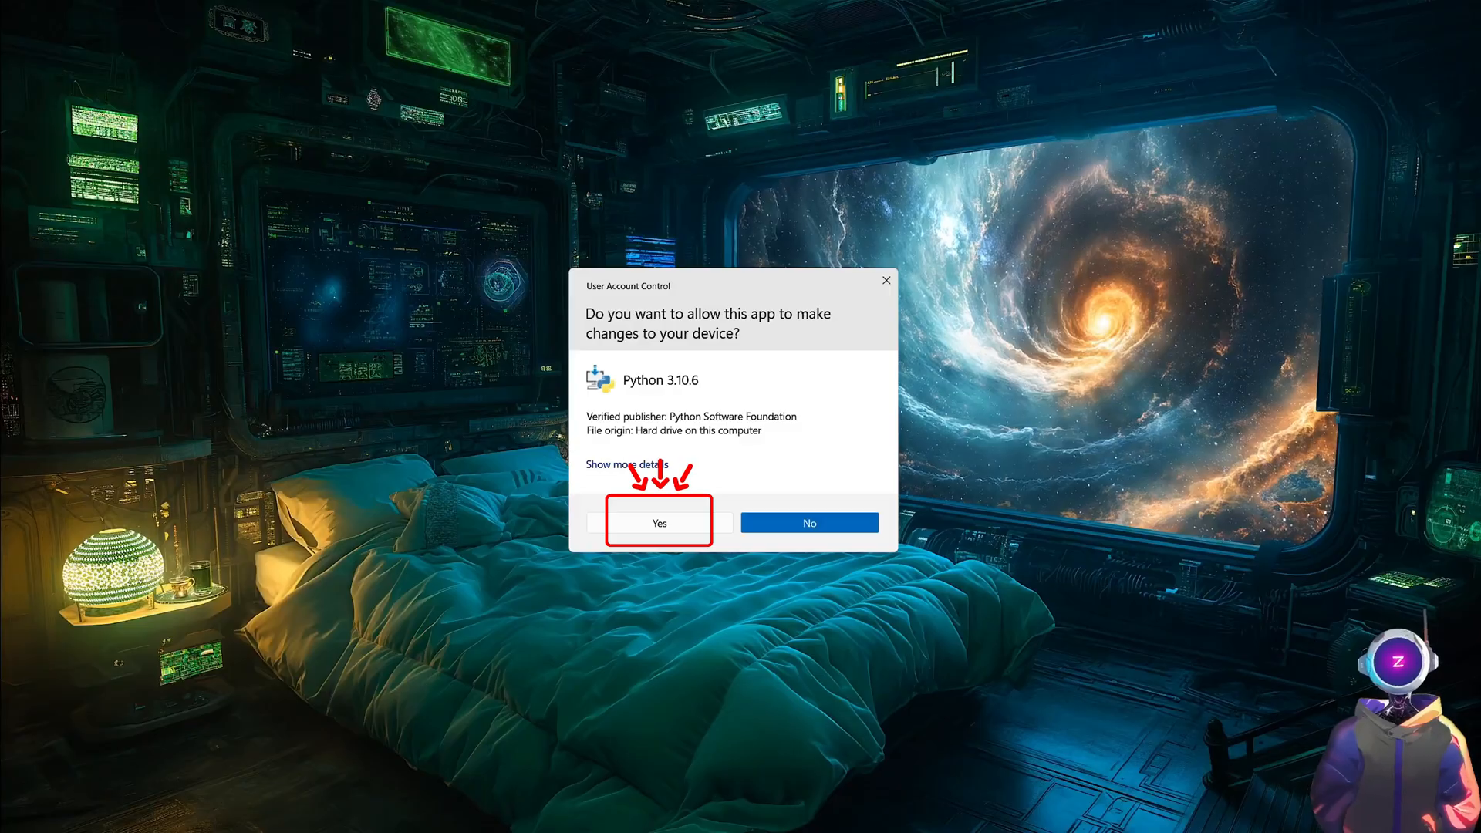
Approve the Python 3.10.6 User Account Control prompt so setup continues.
left_click(658, 523)
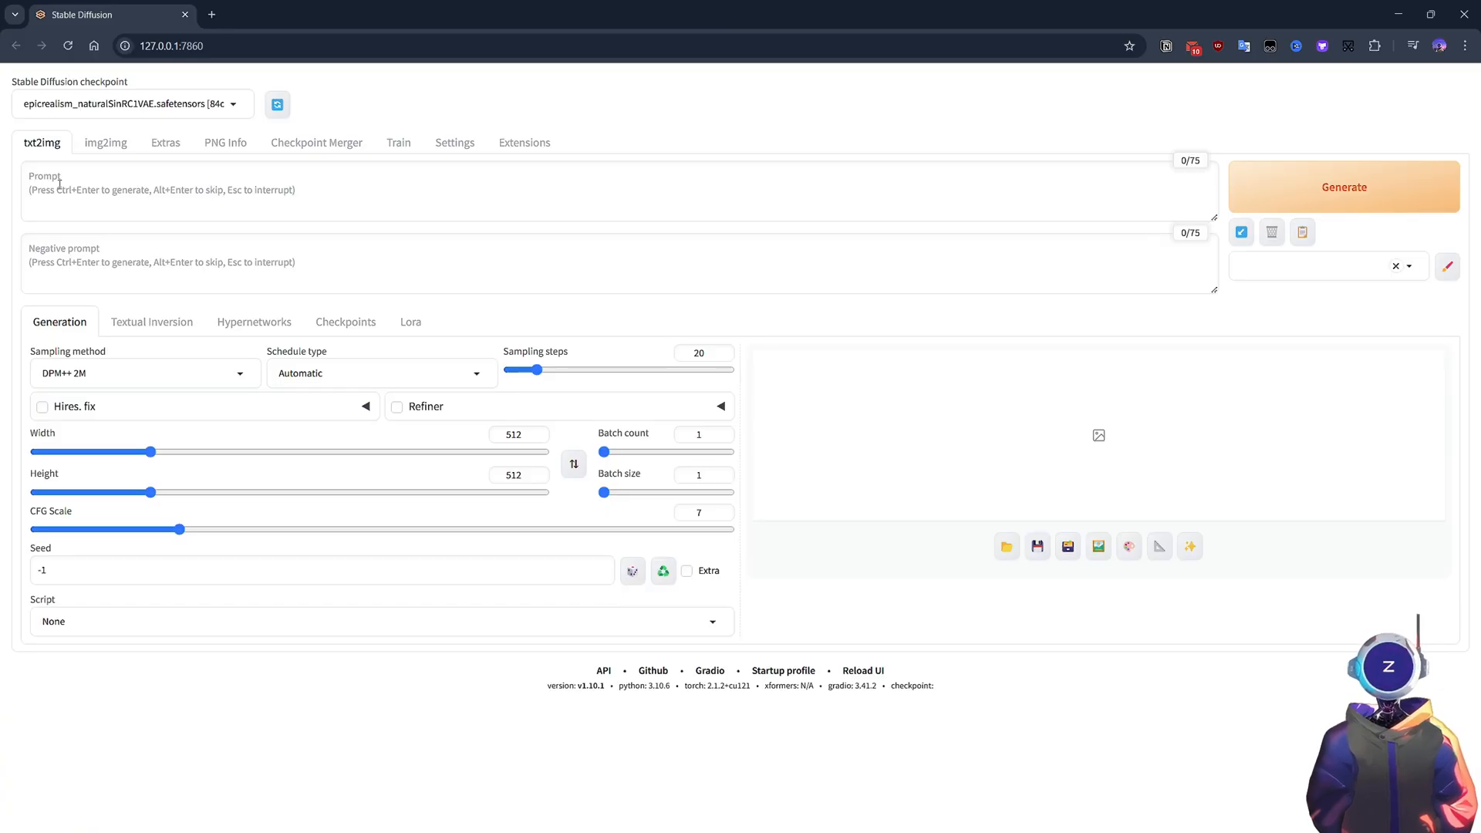
Generate an image from the prompt '1girl' using the epicrealism checkpoint.
left_click(139, 195)
type("1girl")
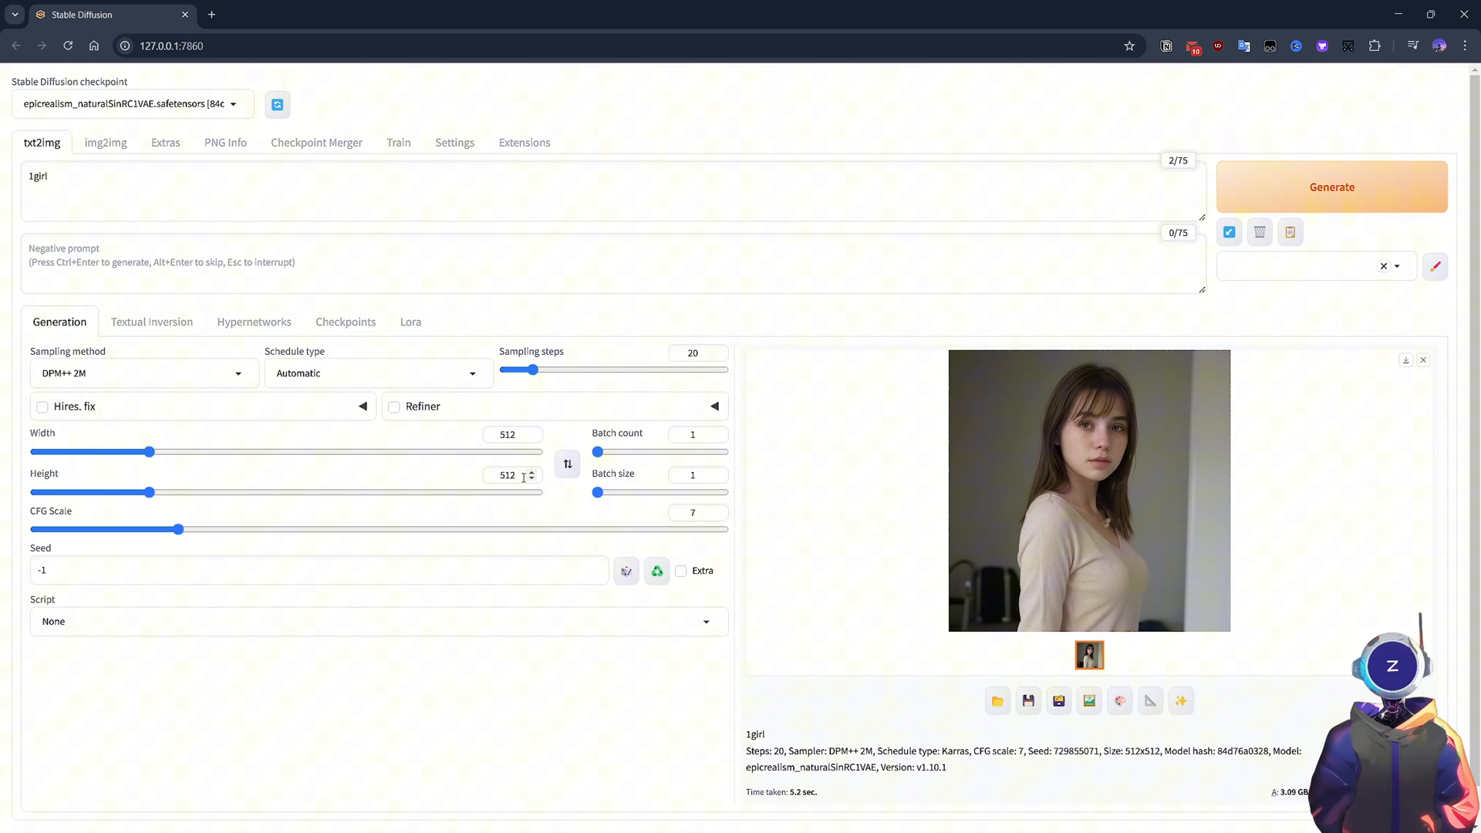
left_click(1331, 186)
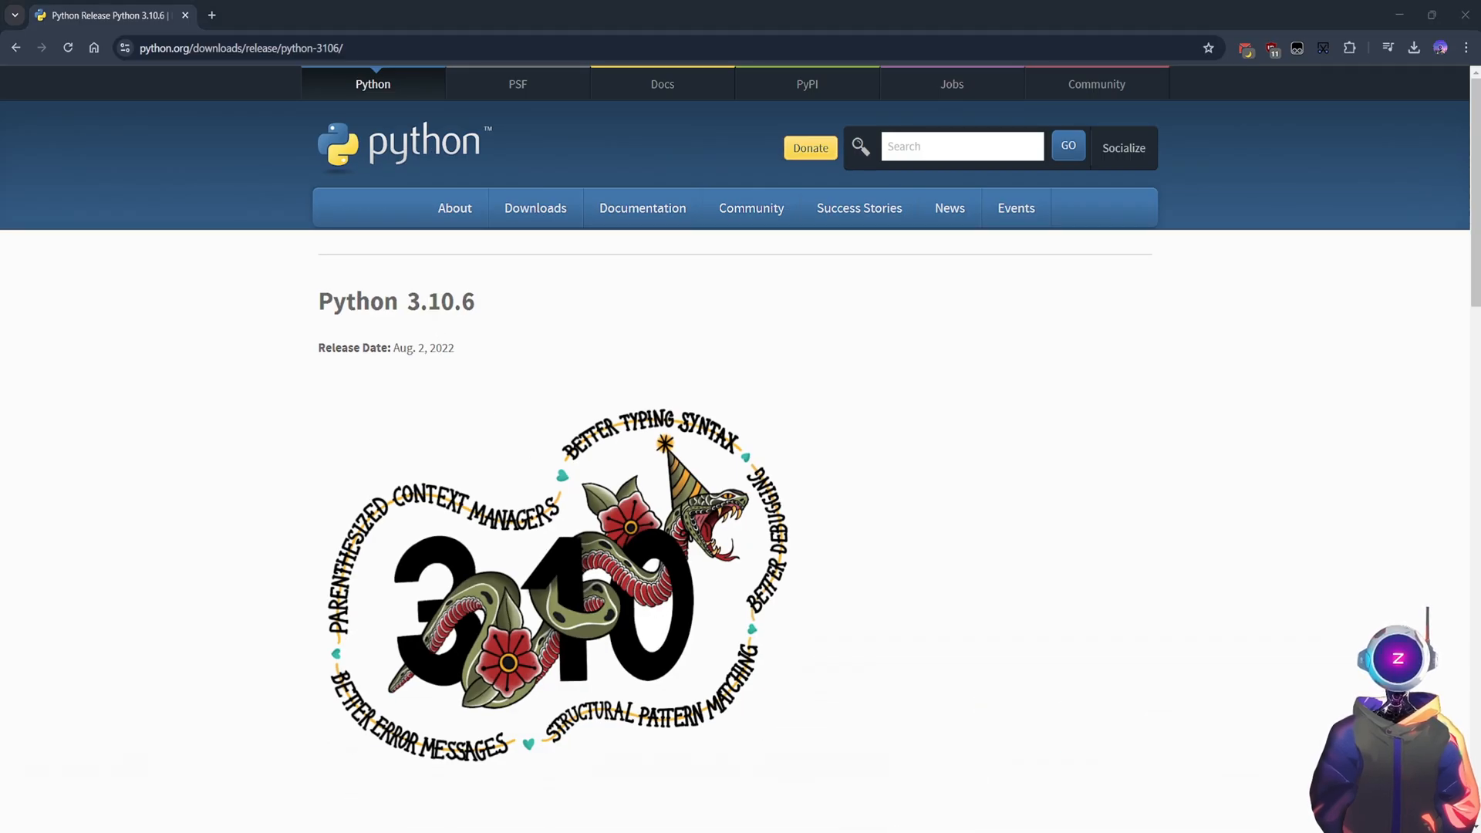
Download the Windows installer (64-bit) from the Python 3.10.6 release page's Files list.
scroll("down", 3)
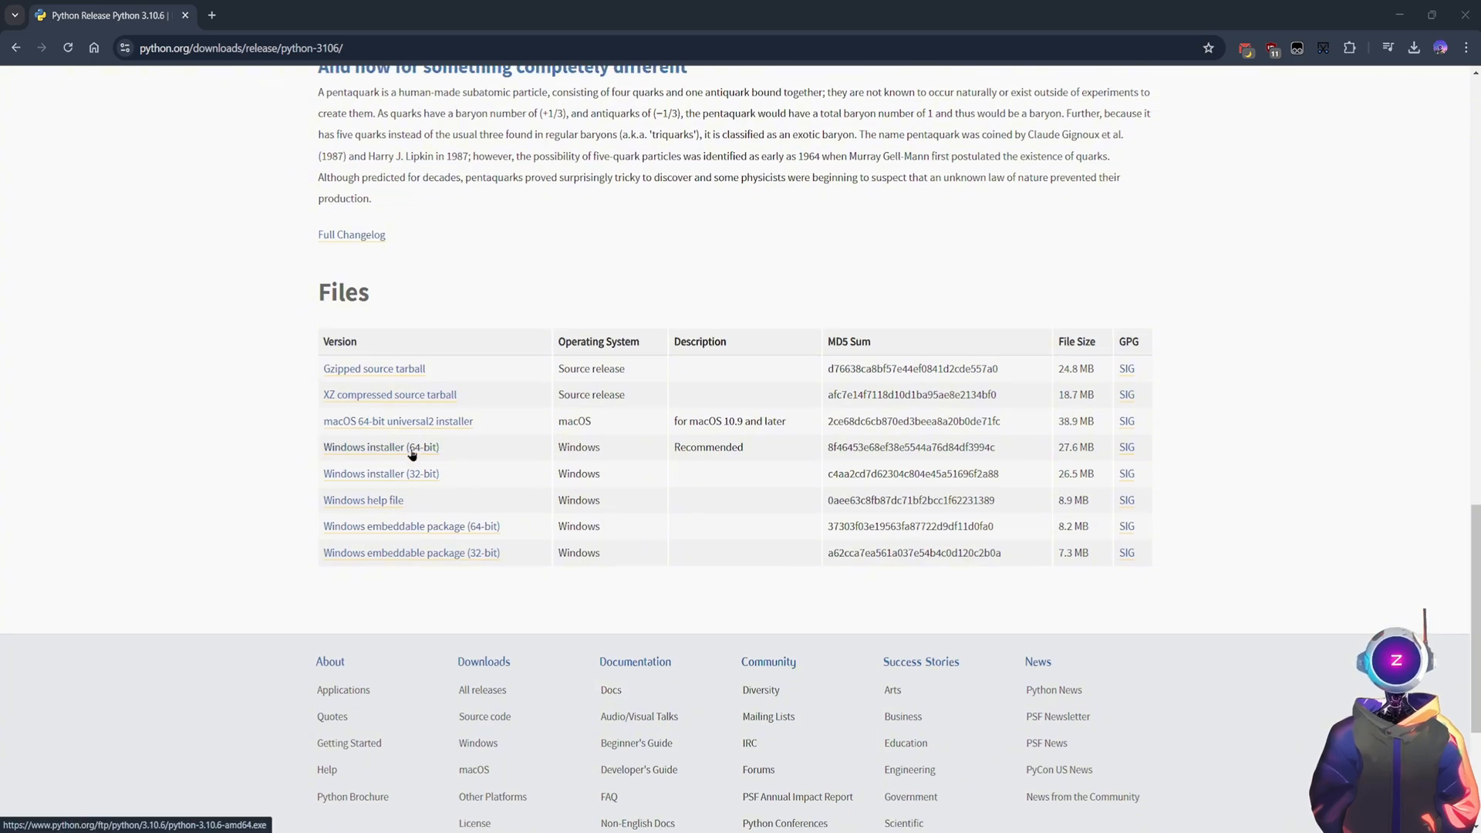
left_click(381, 446)
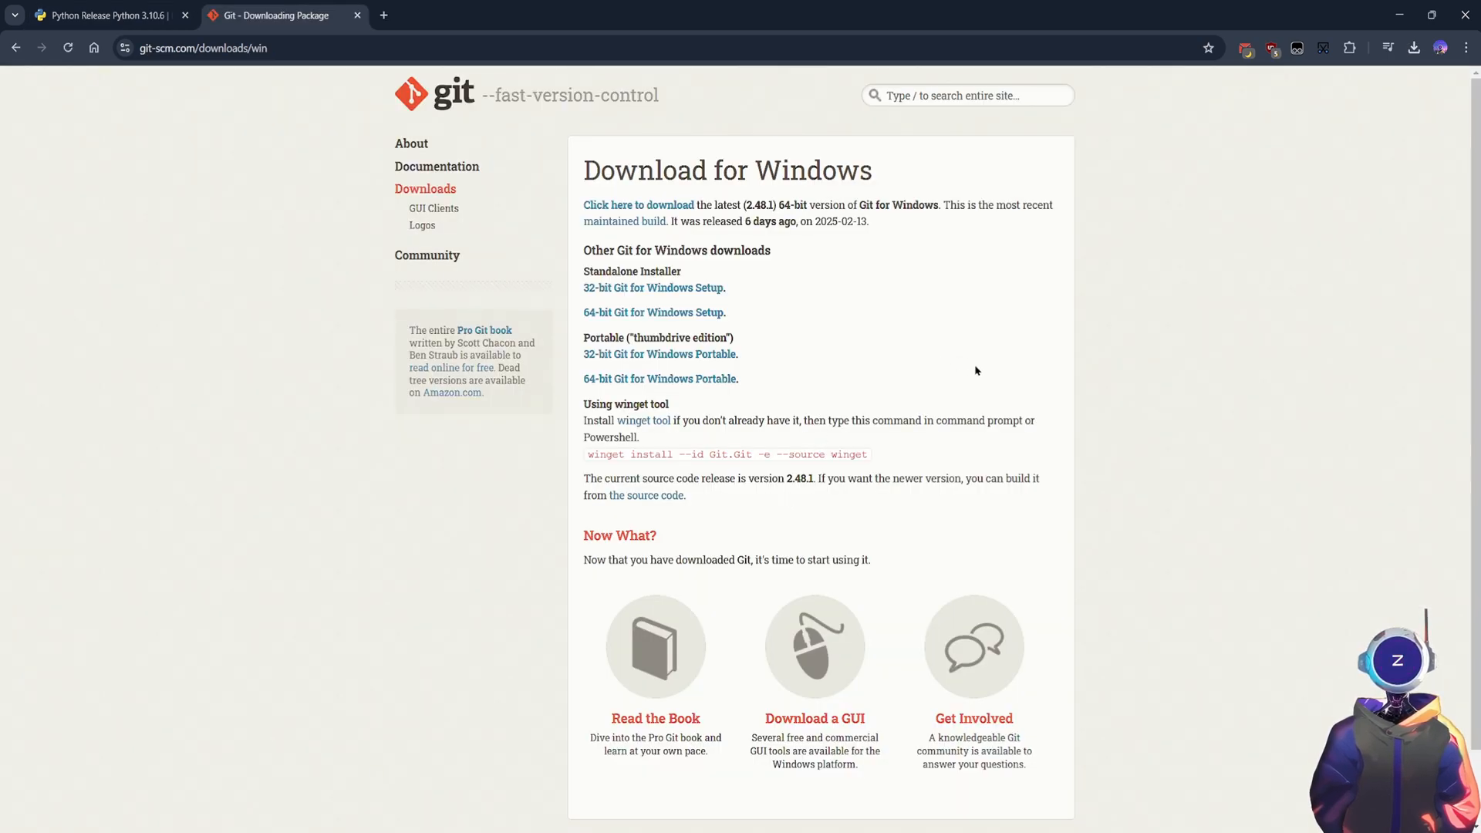
mouse_move(831, 396)
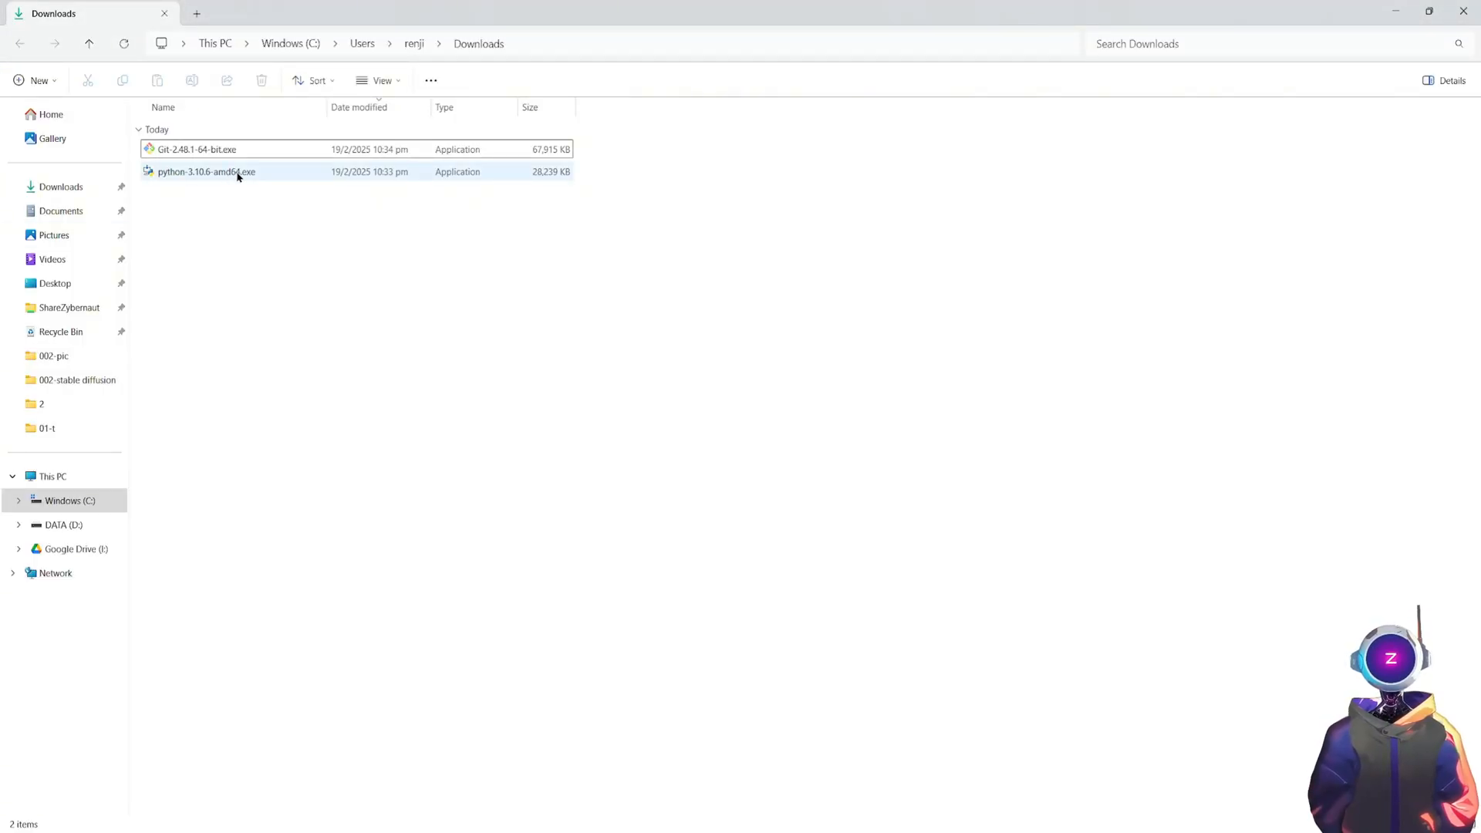
Install Python 3.10.6 with Add to PATH enabled, then install Git 2.48.1.
double_click(208, 171)
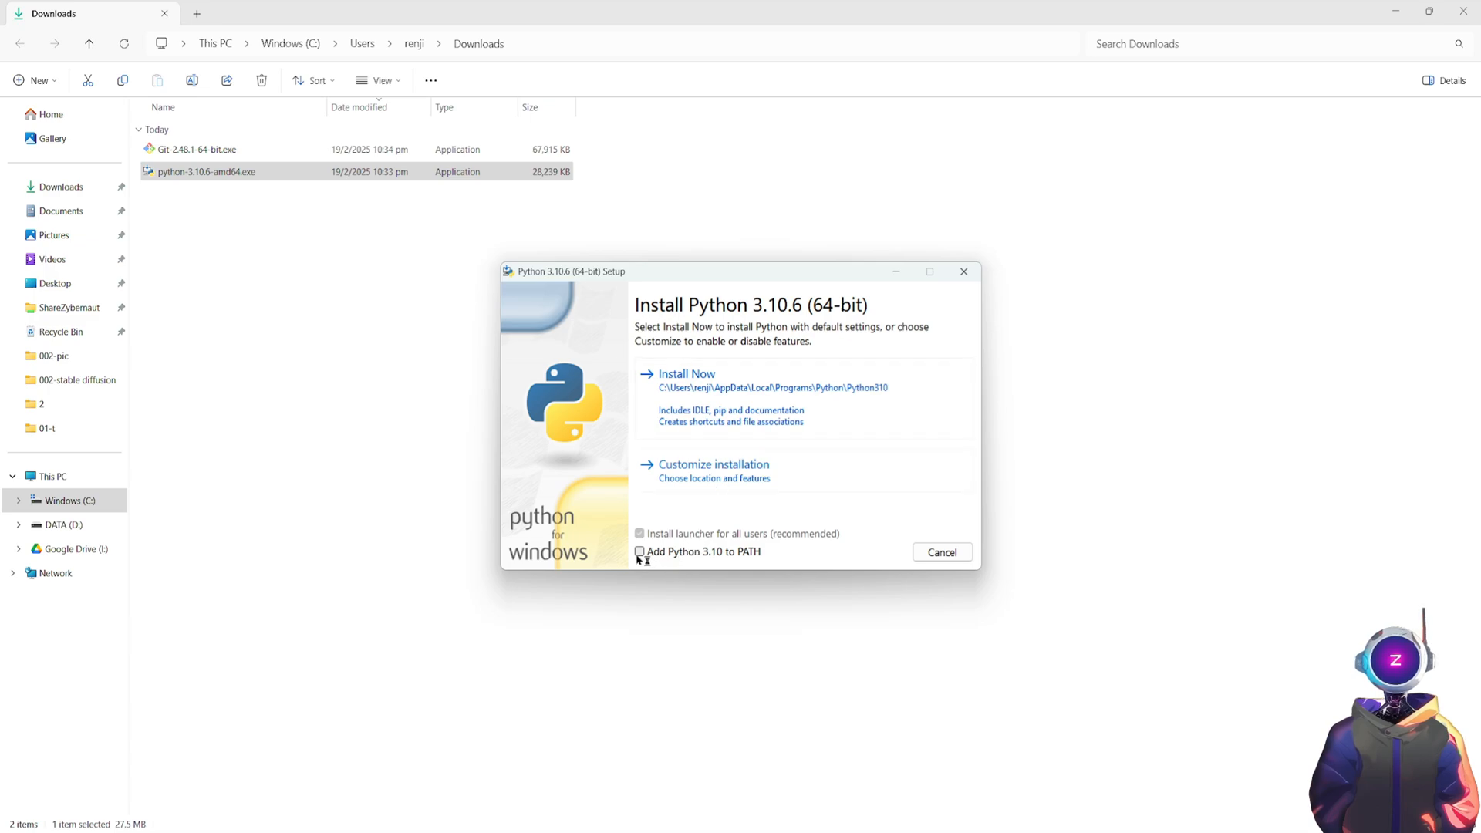
left_click(640, 551)
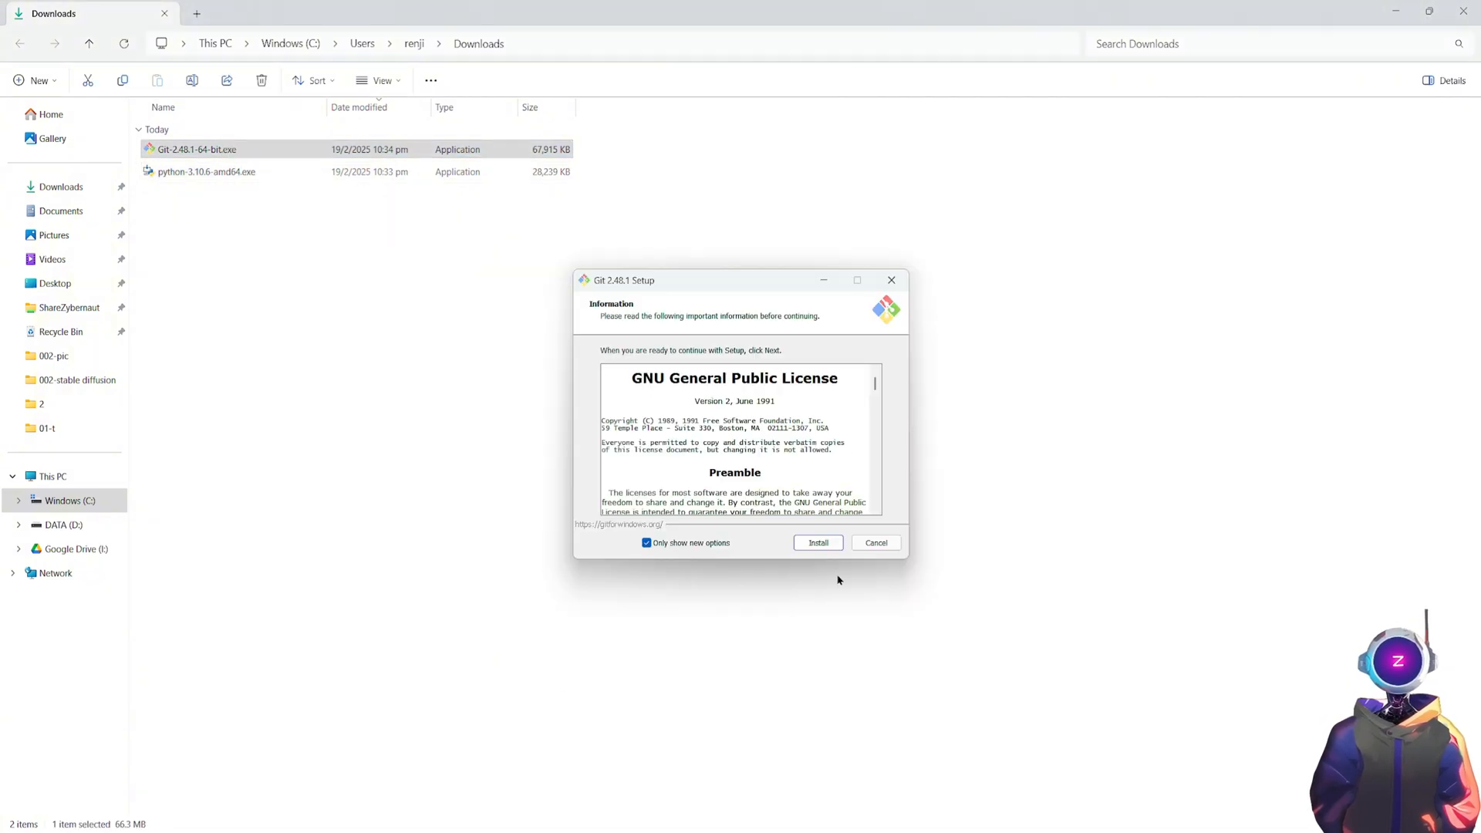
left_click(819, 543)
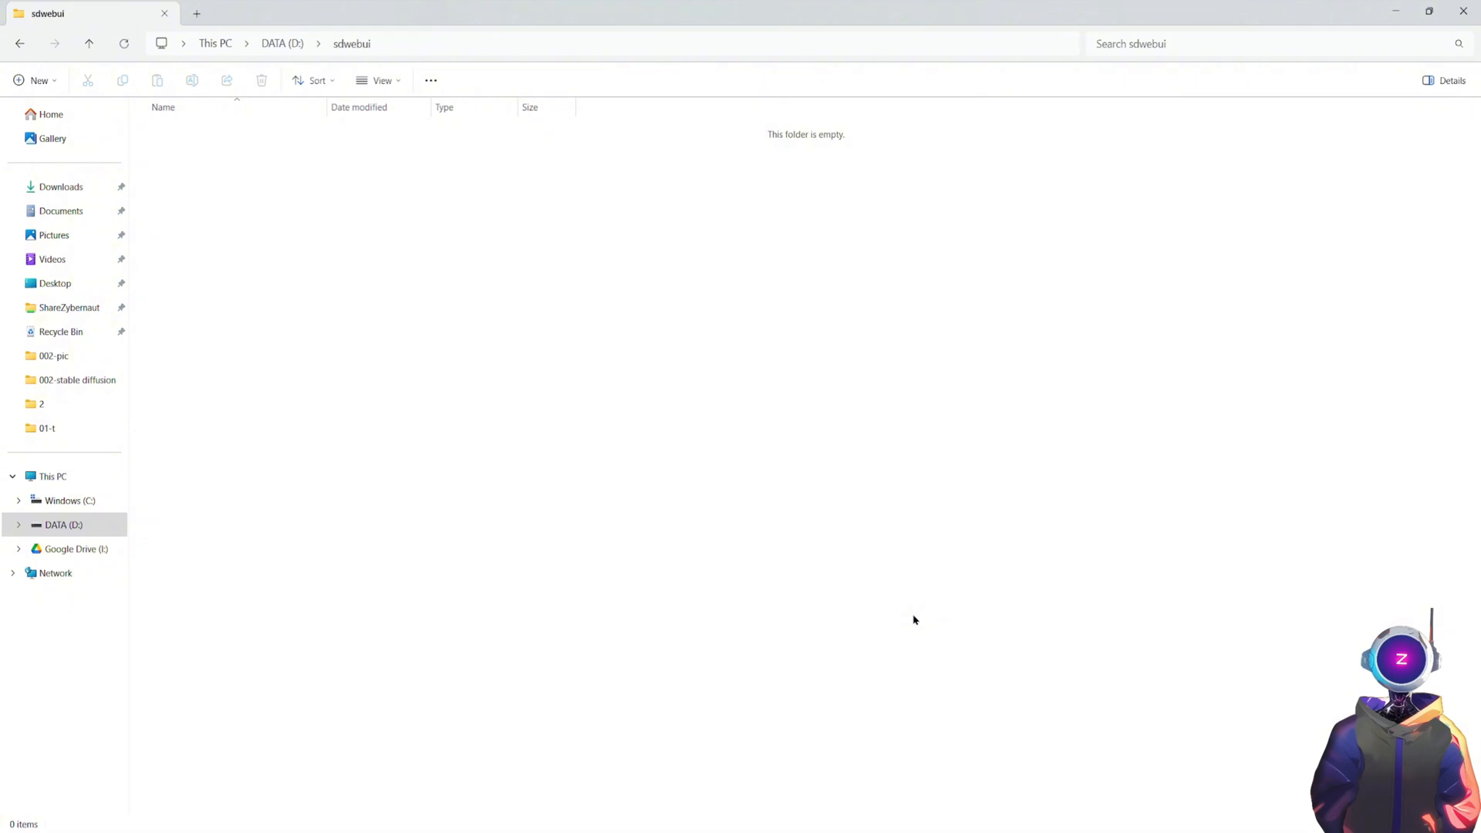
Open PowerShell in D:\sdwebui and enter git clone for AUTOMATIC1111's stable-diffusion-webui repo.
right_click(913, 618)
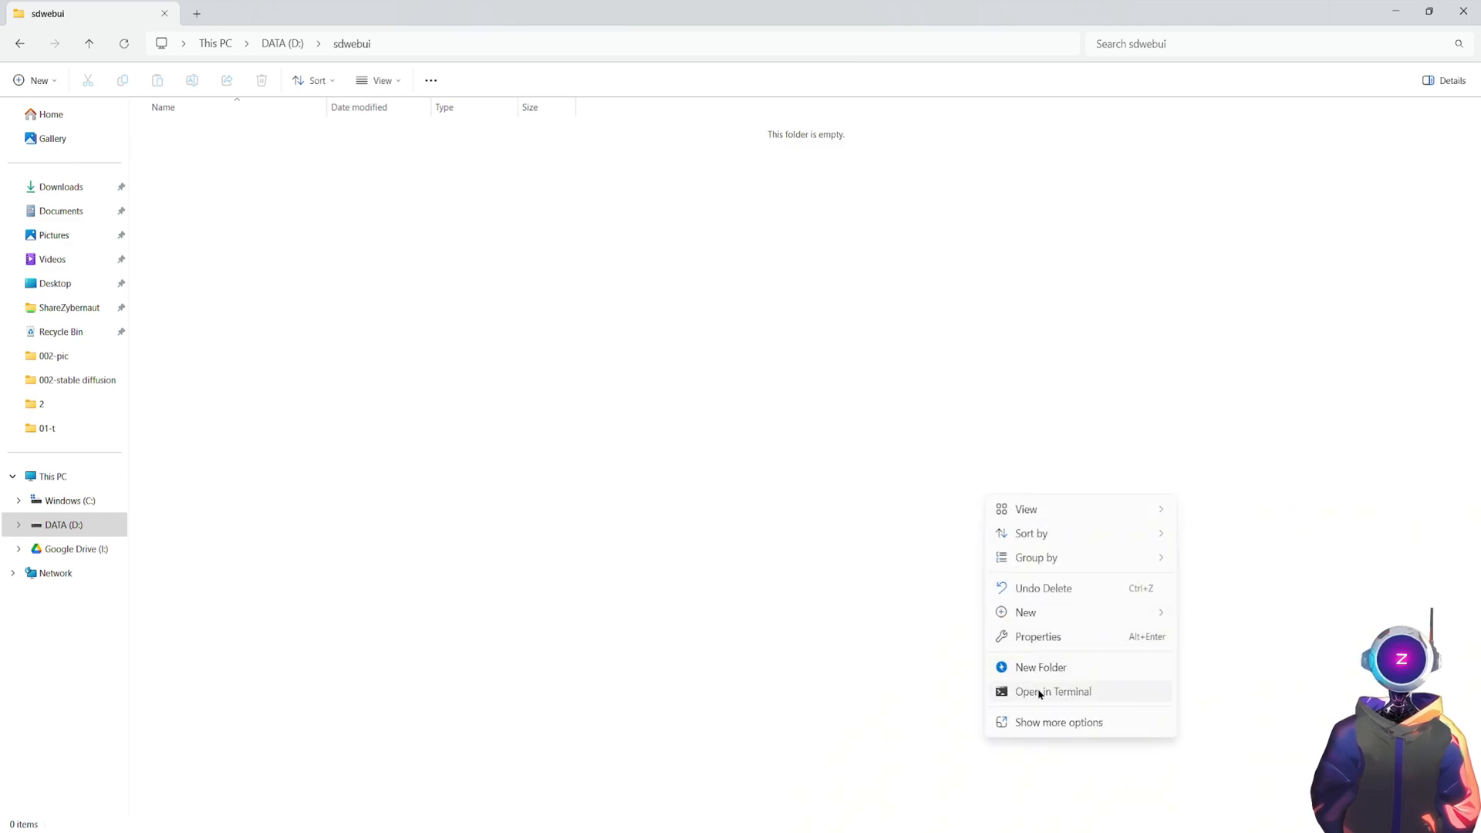
left_click(1052, 691)
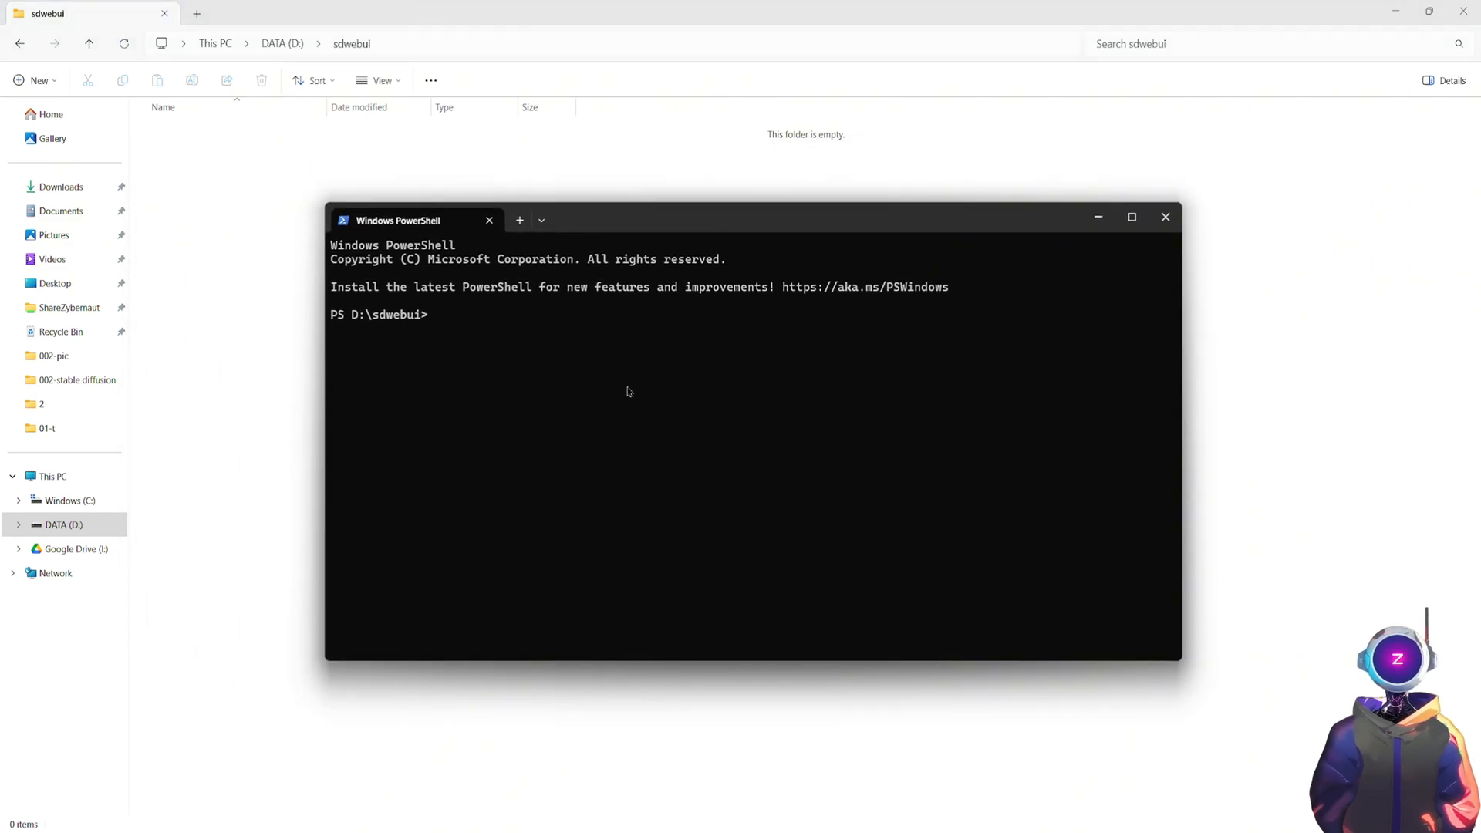
type("git")
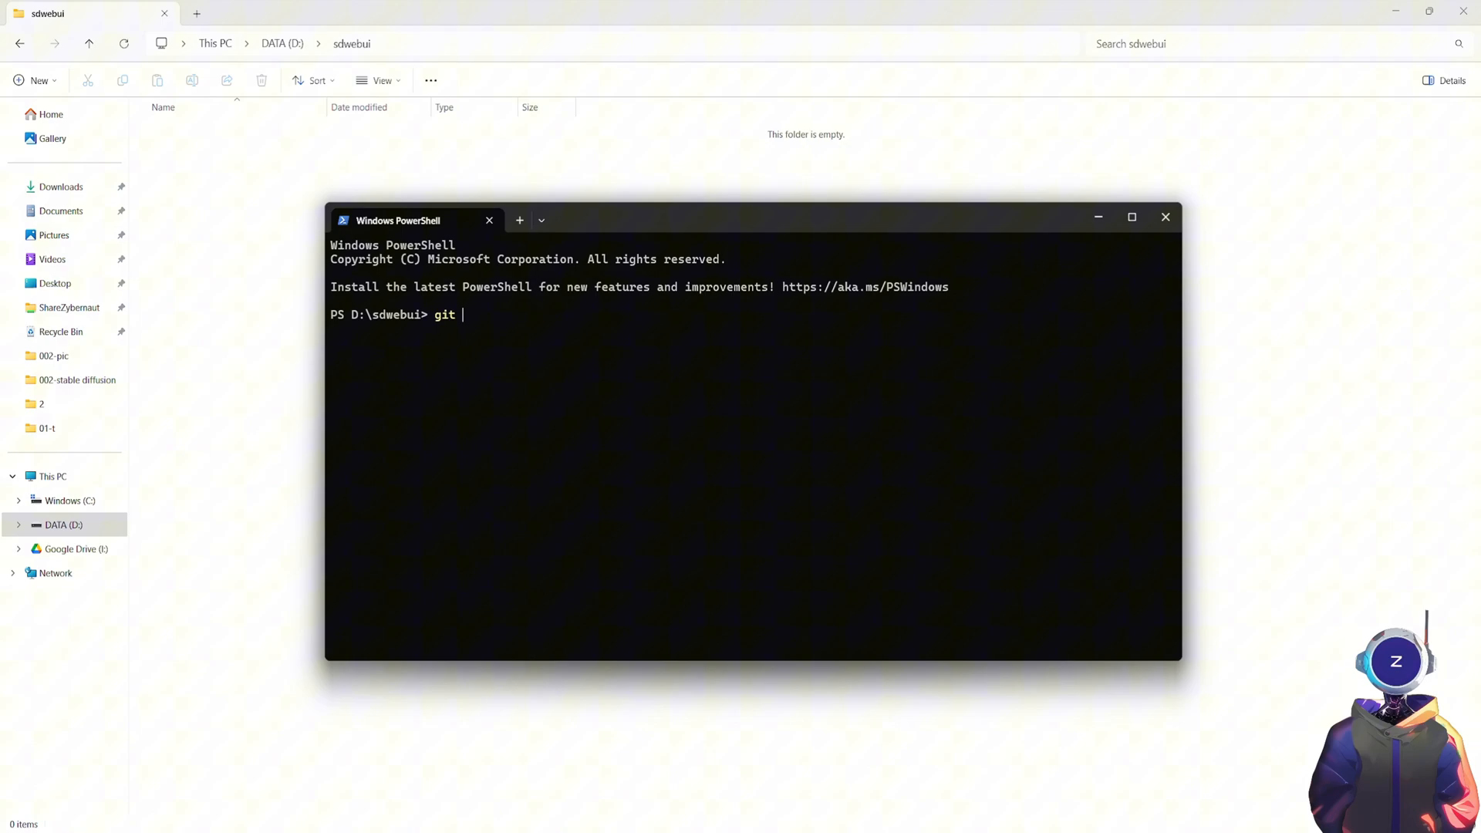
type("clone https://github.com/AUTOMATIC1111/stable-diffusion-webui.git")
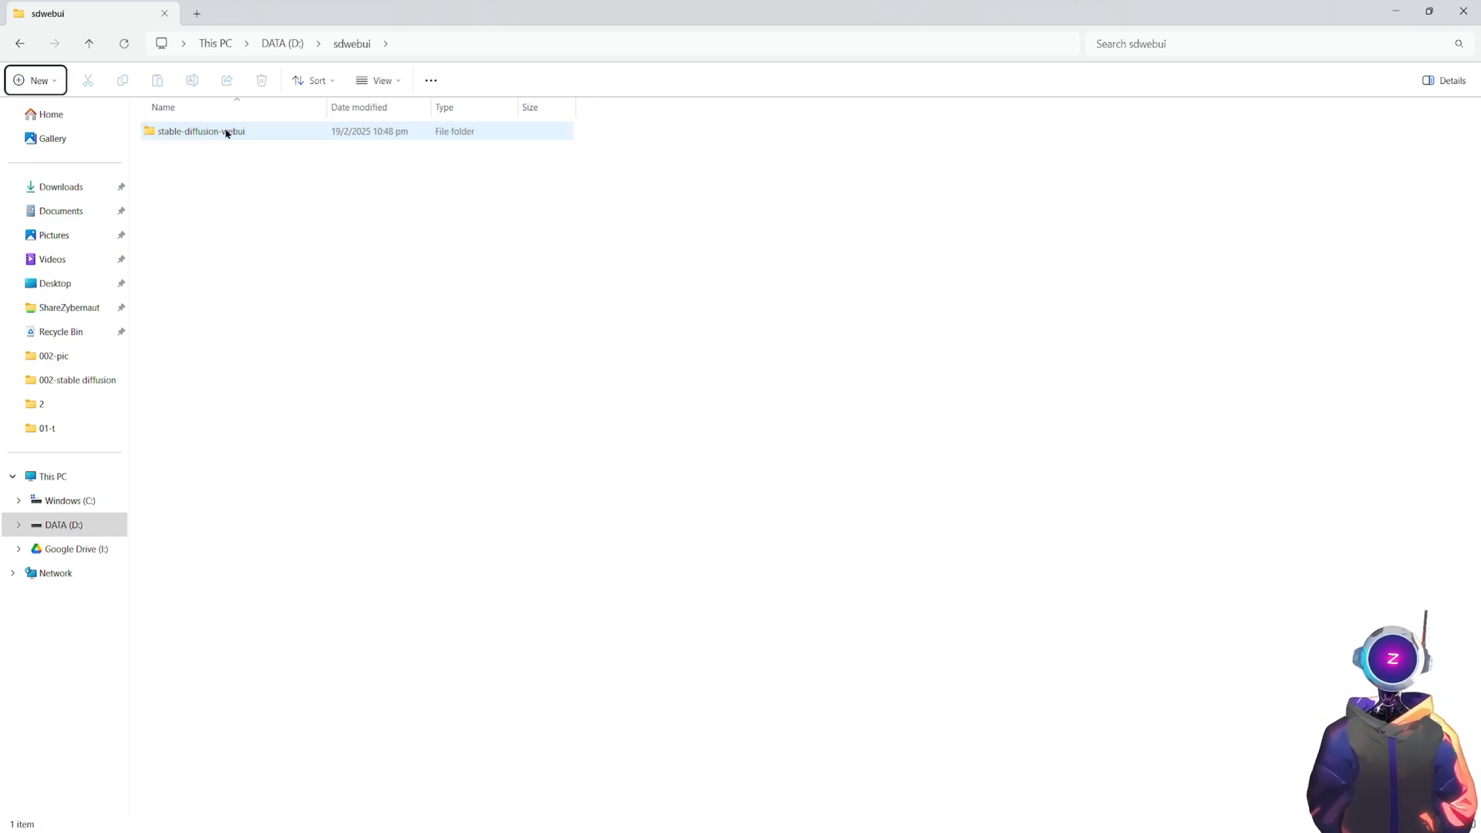
Launch webui-user.bat from inside the cloned stable-diffusion-webui folder.
double_click(199, 131)
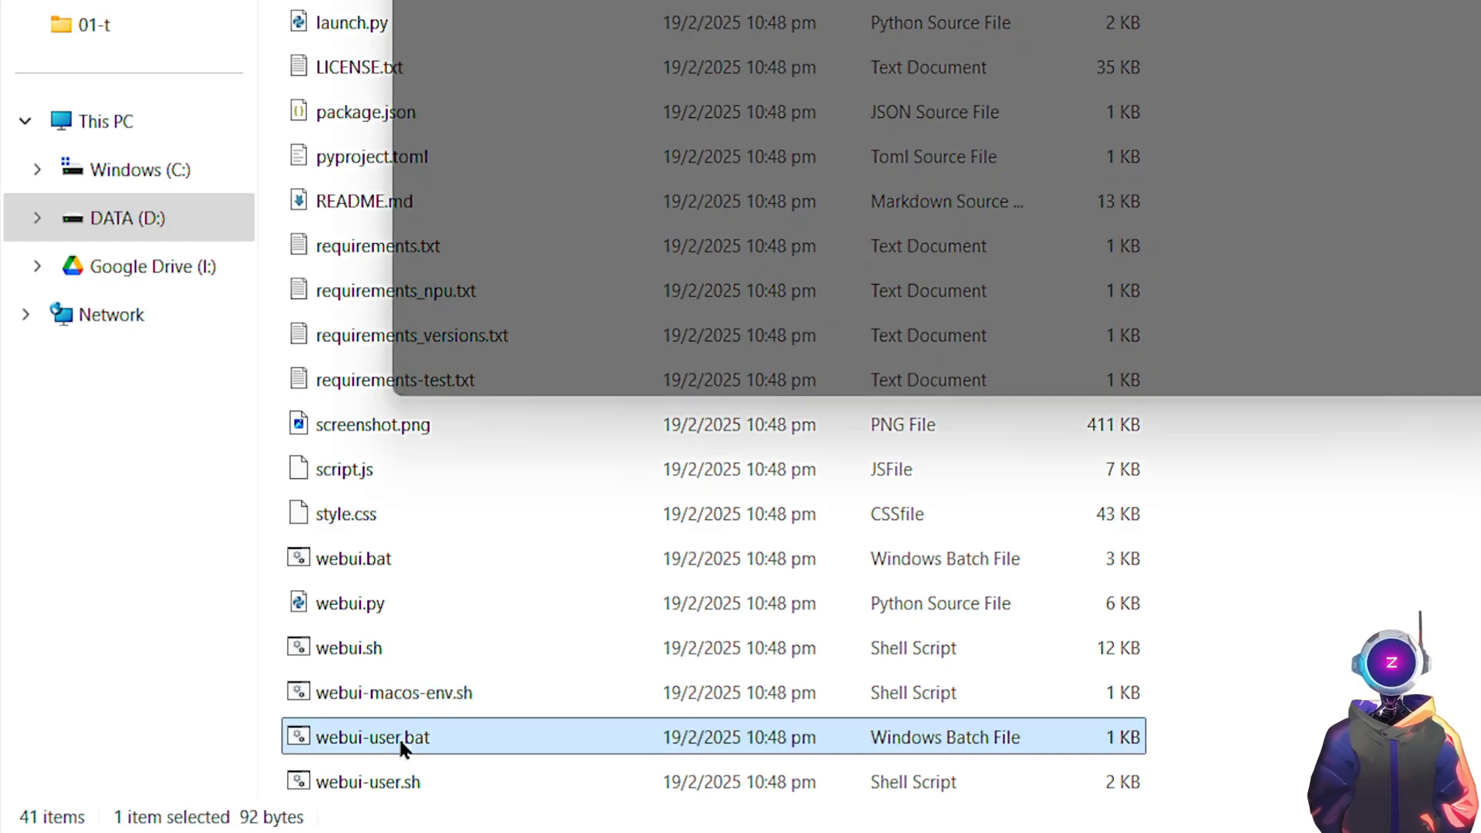
double_click(373, 737)
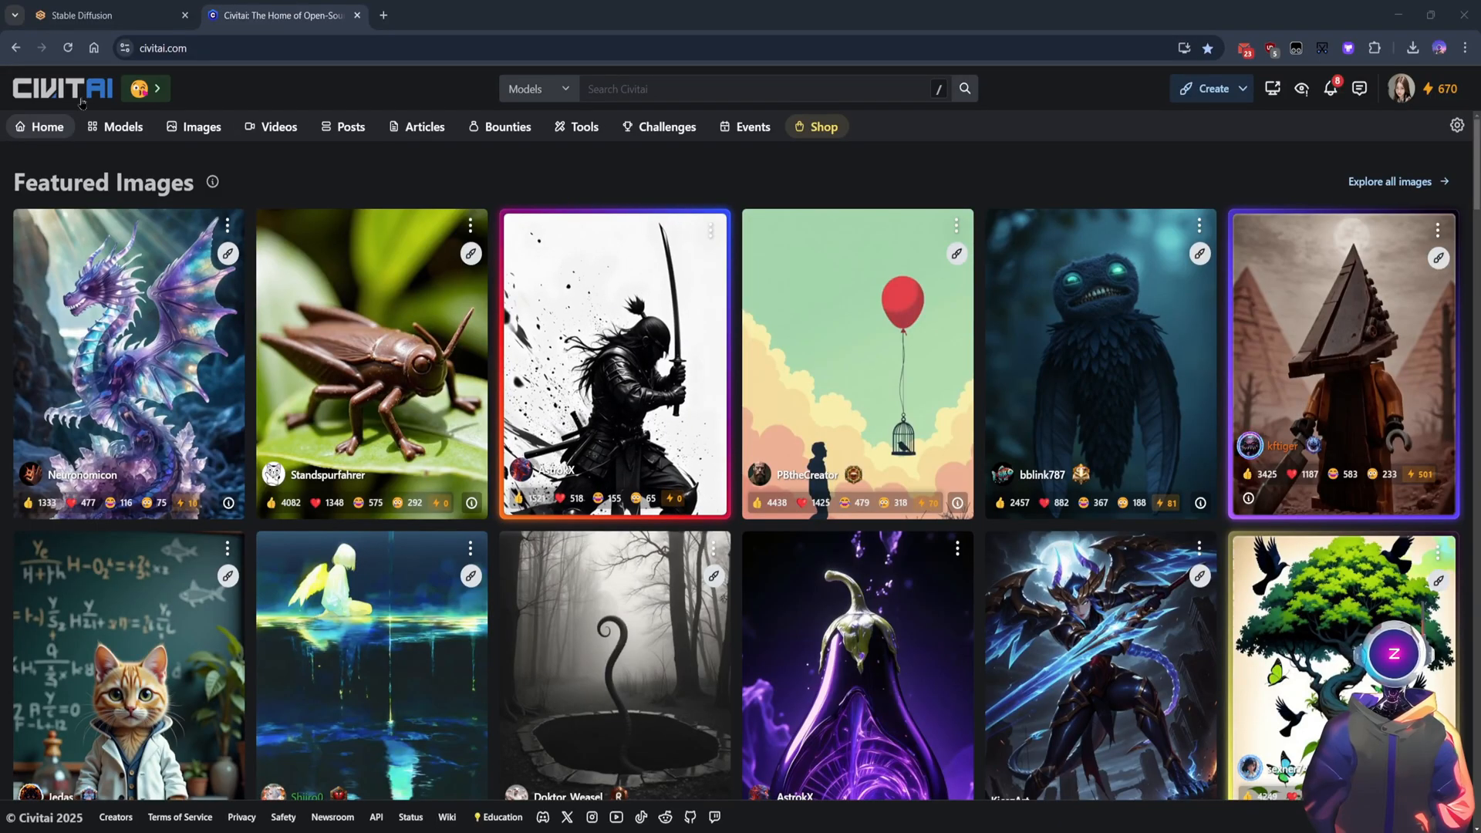
mouse_move(899, 346)
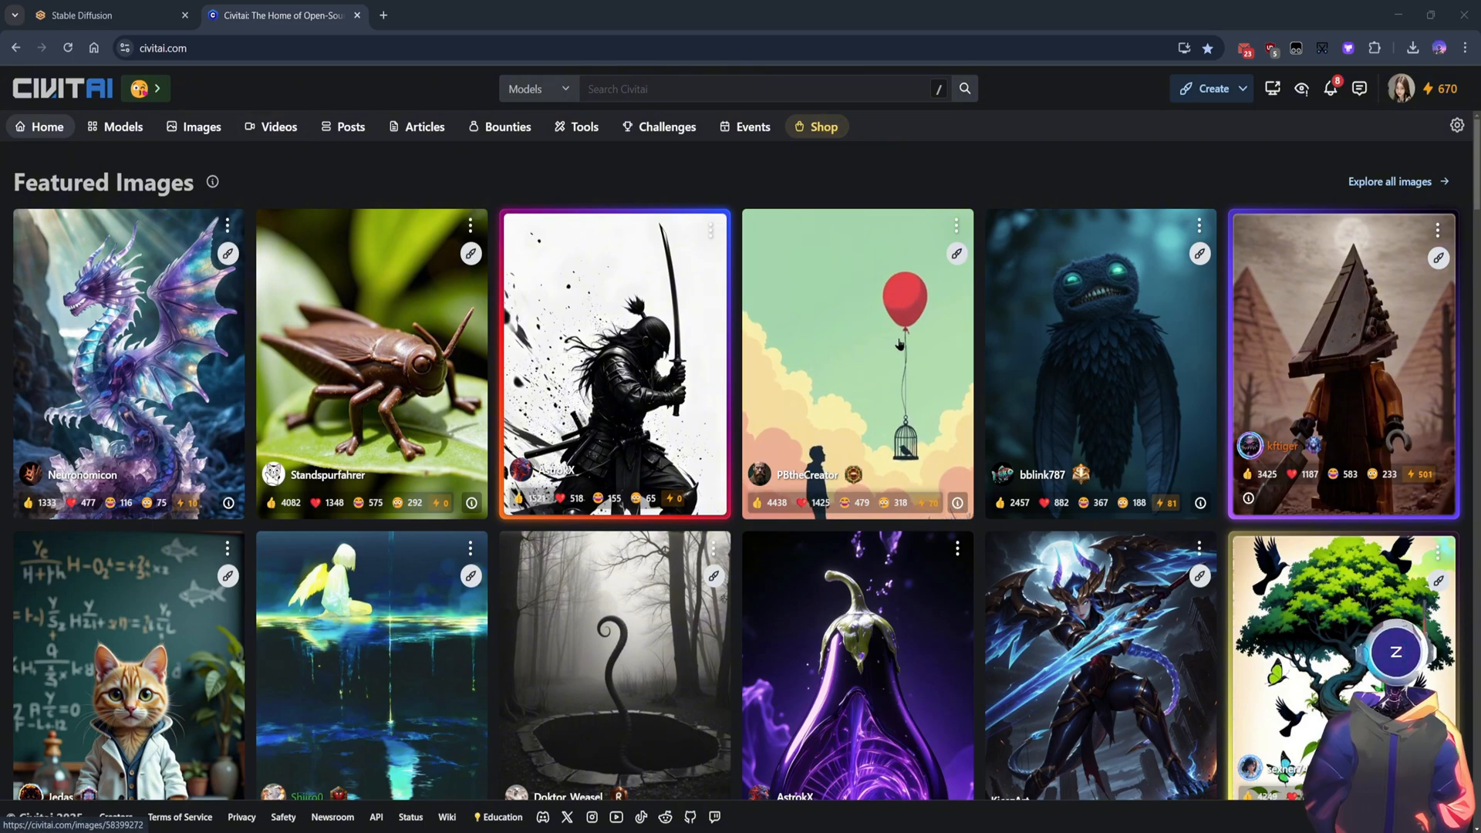
Download the 1.99 GB epiCRealism Natural Sin RC1 VAE checkpoint from its Civitai page.
left_click(123, 127)
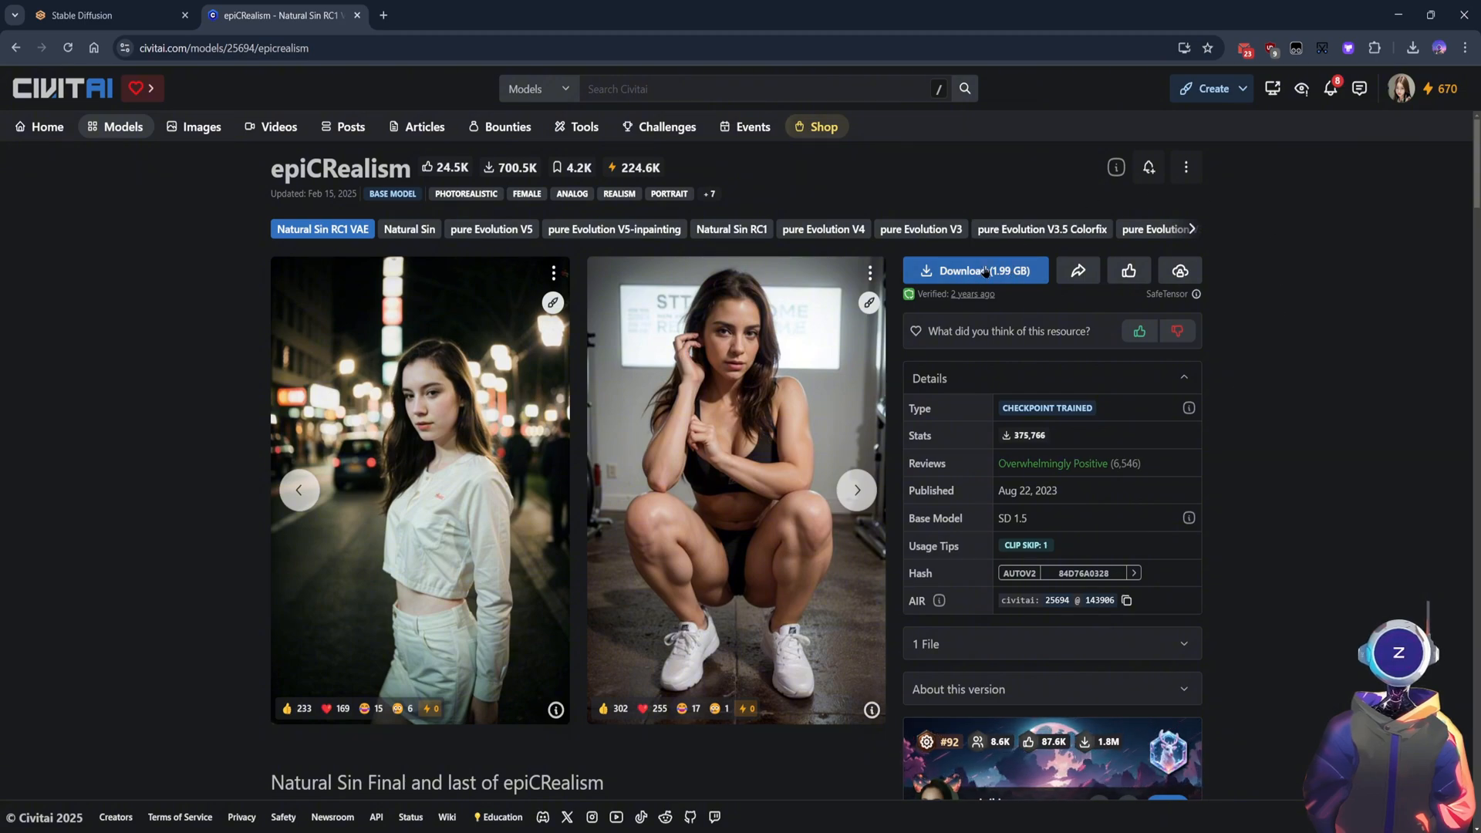
scroll("down", 3)
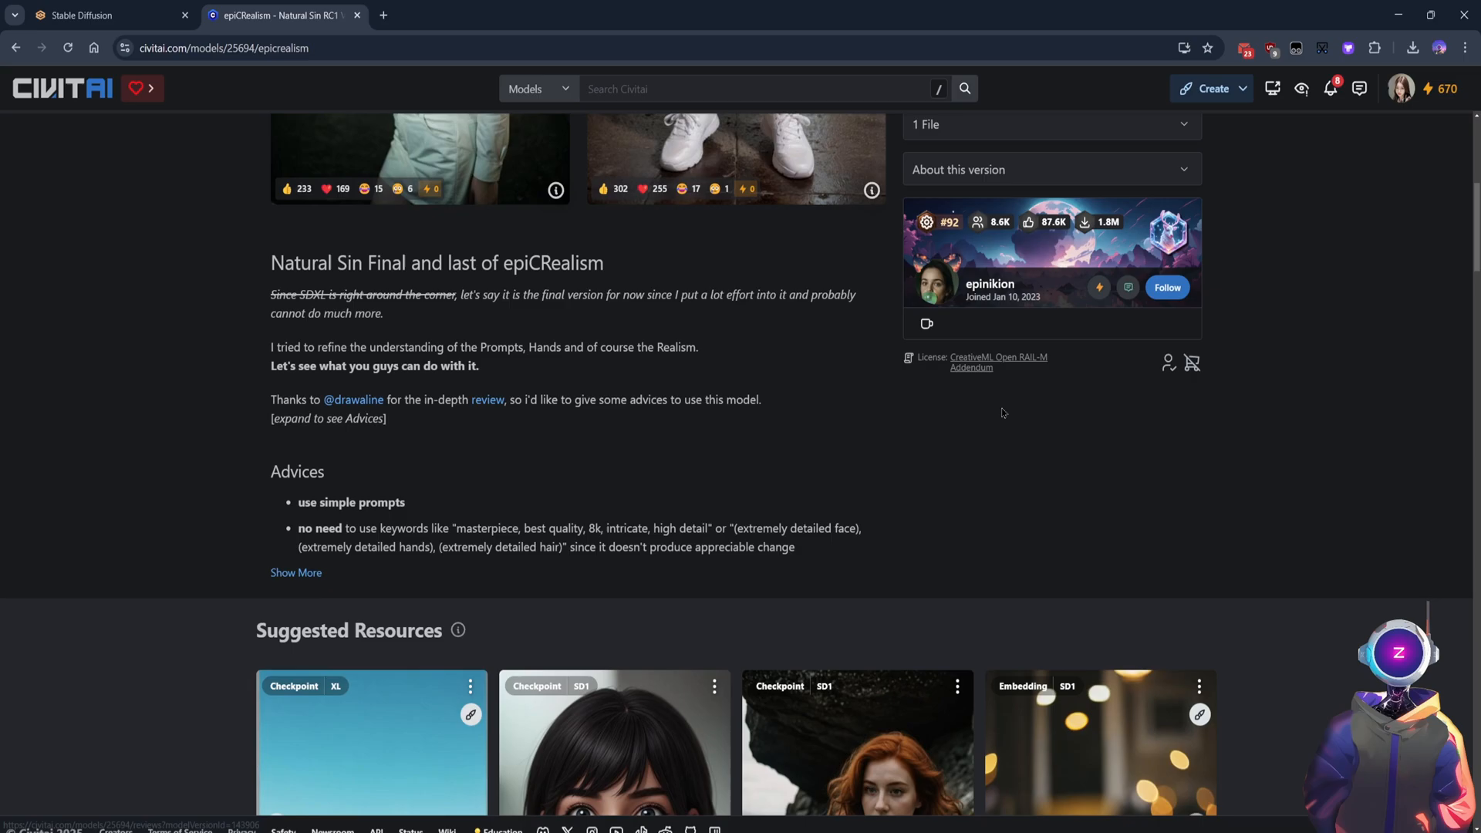
scroll("down", 3)
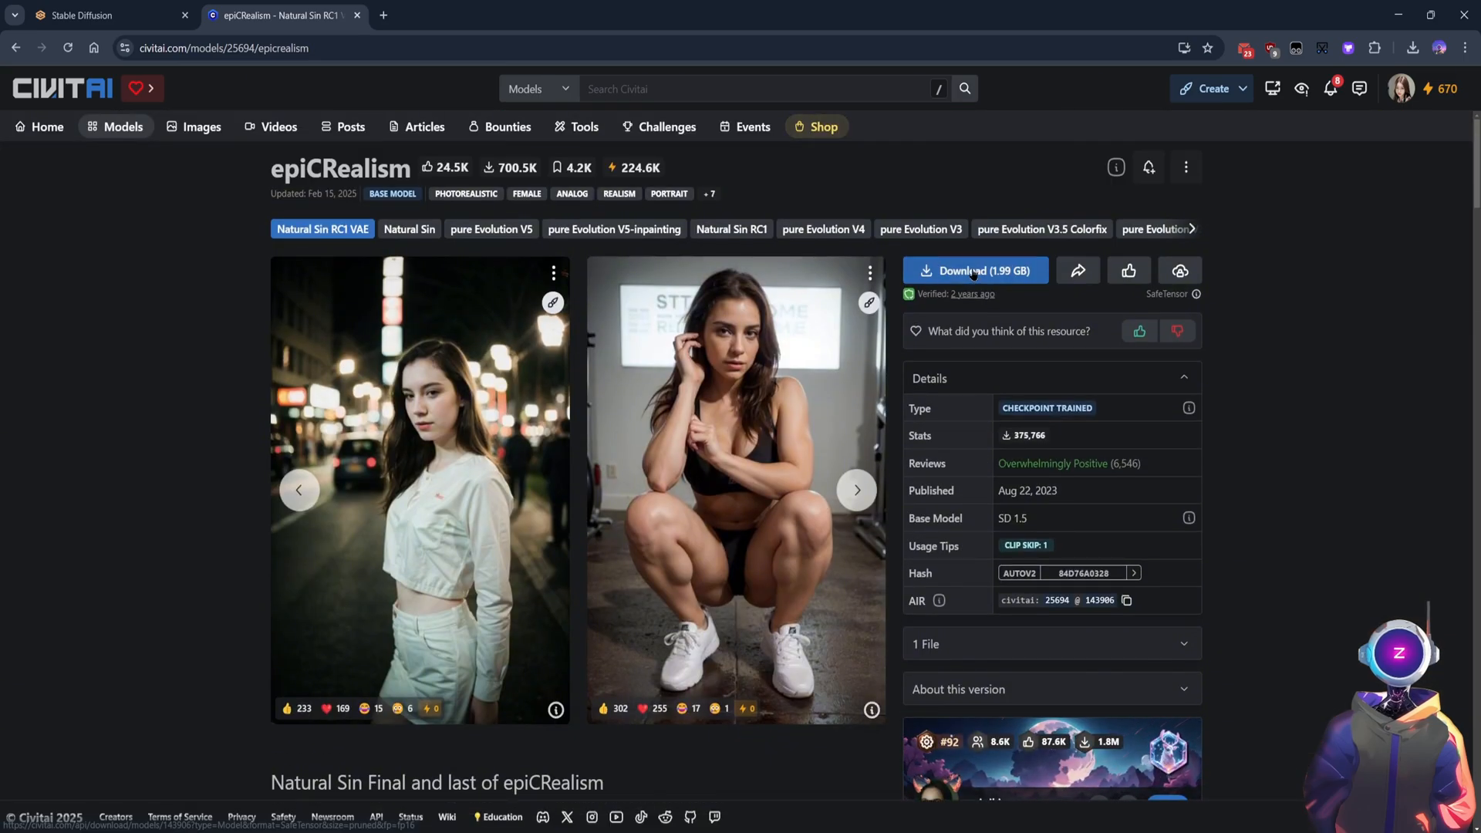
left_click(975, 270)
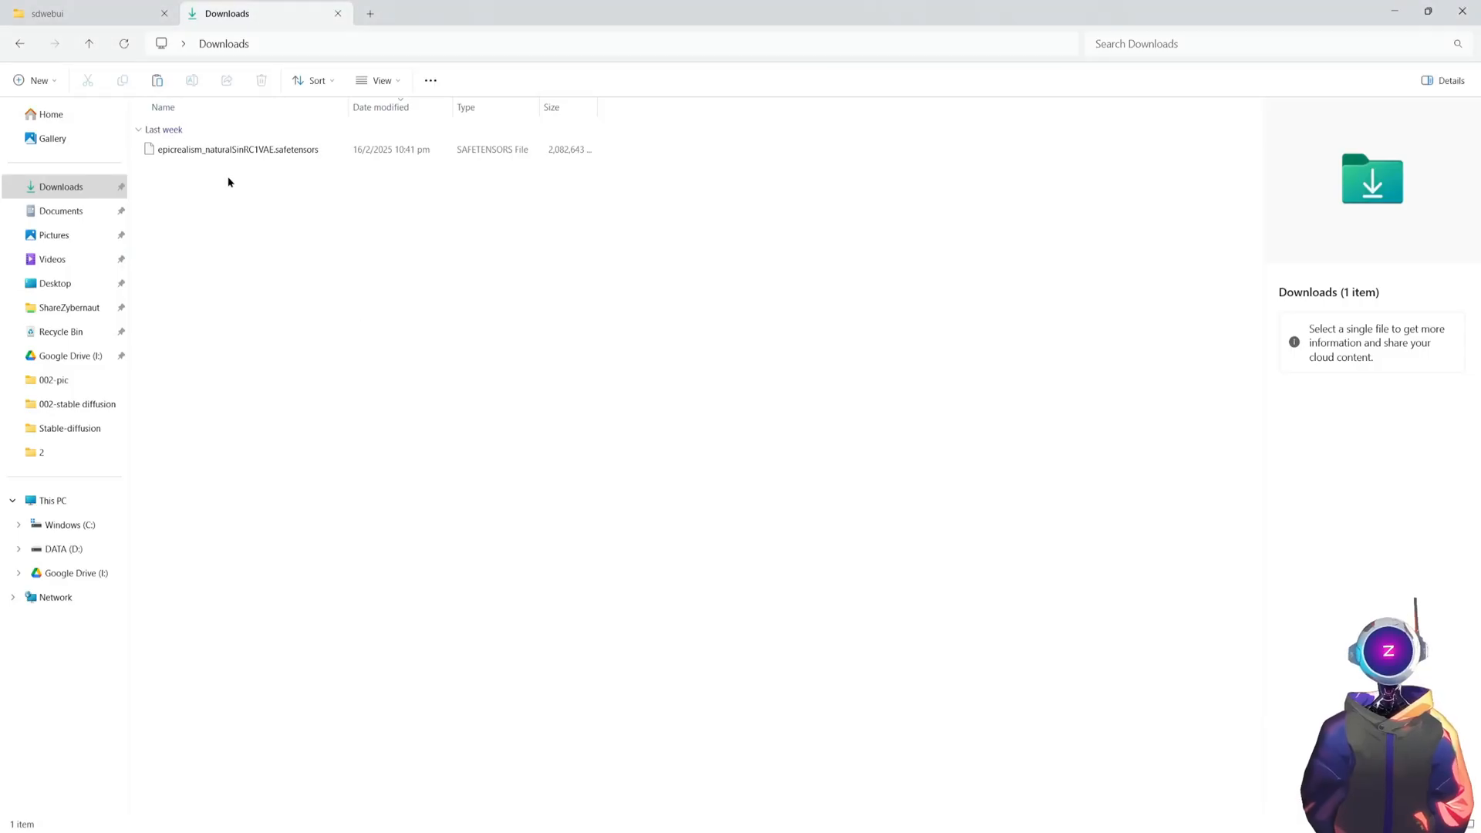
Bring up the context menu for epicrealism_naturalSinRC1VAE.safetensors in Downloads.
right_click(216, 149)
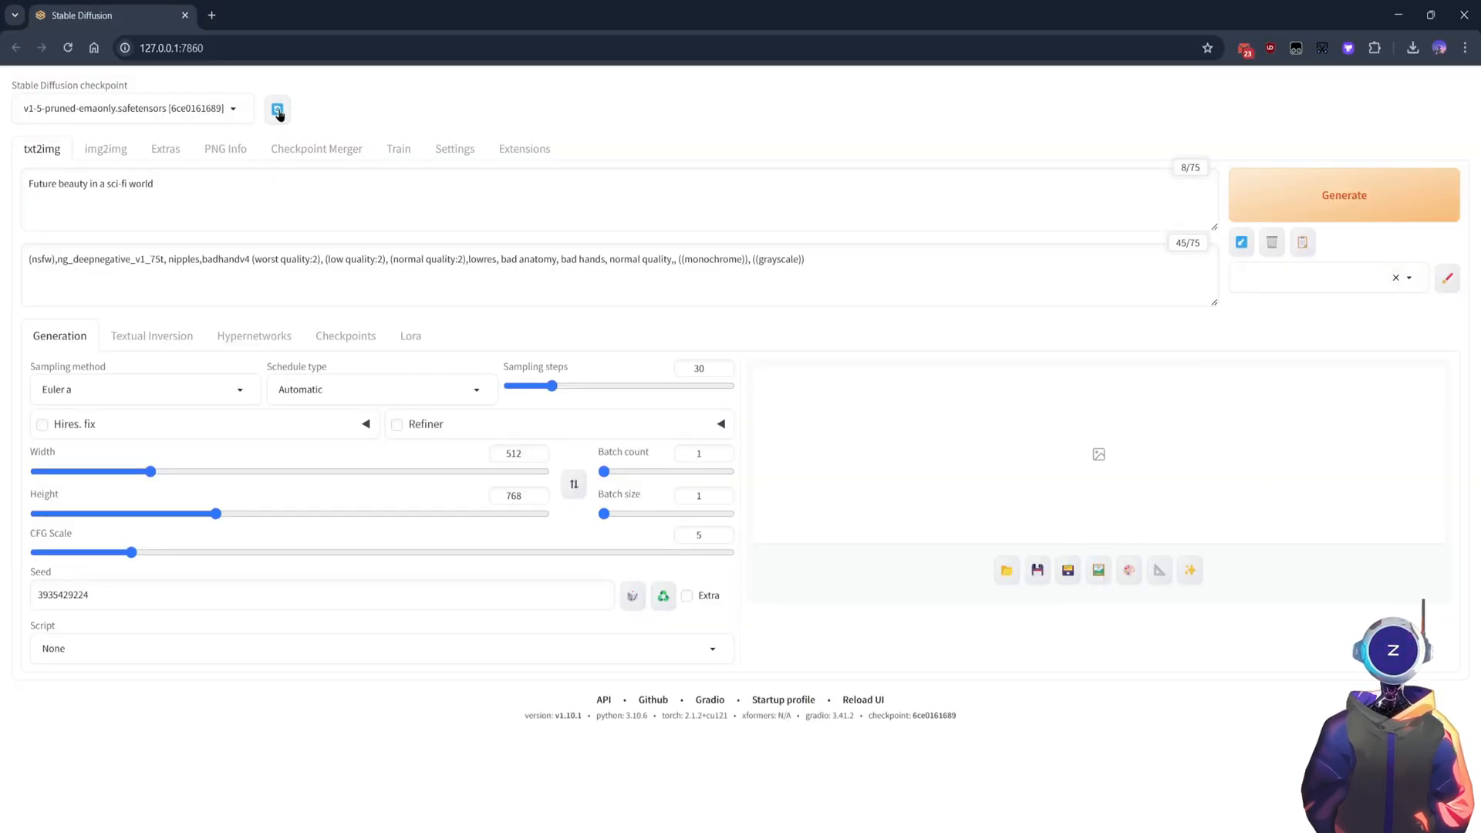
Load the epicrealism_naturalSinRC1VAE.safetensors checkpoint and generate the sci-fi beauty image.
left_click(135, 108)
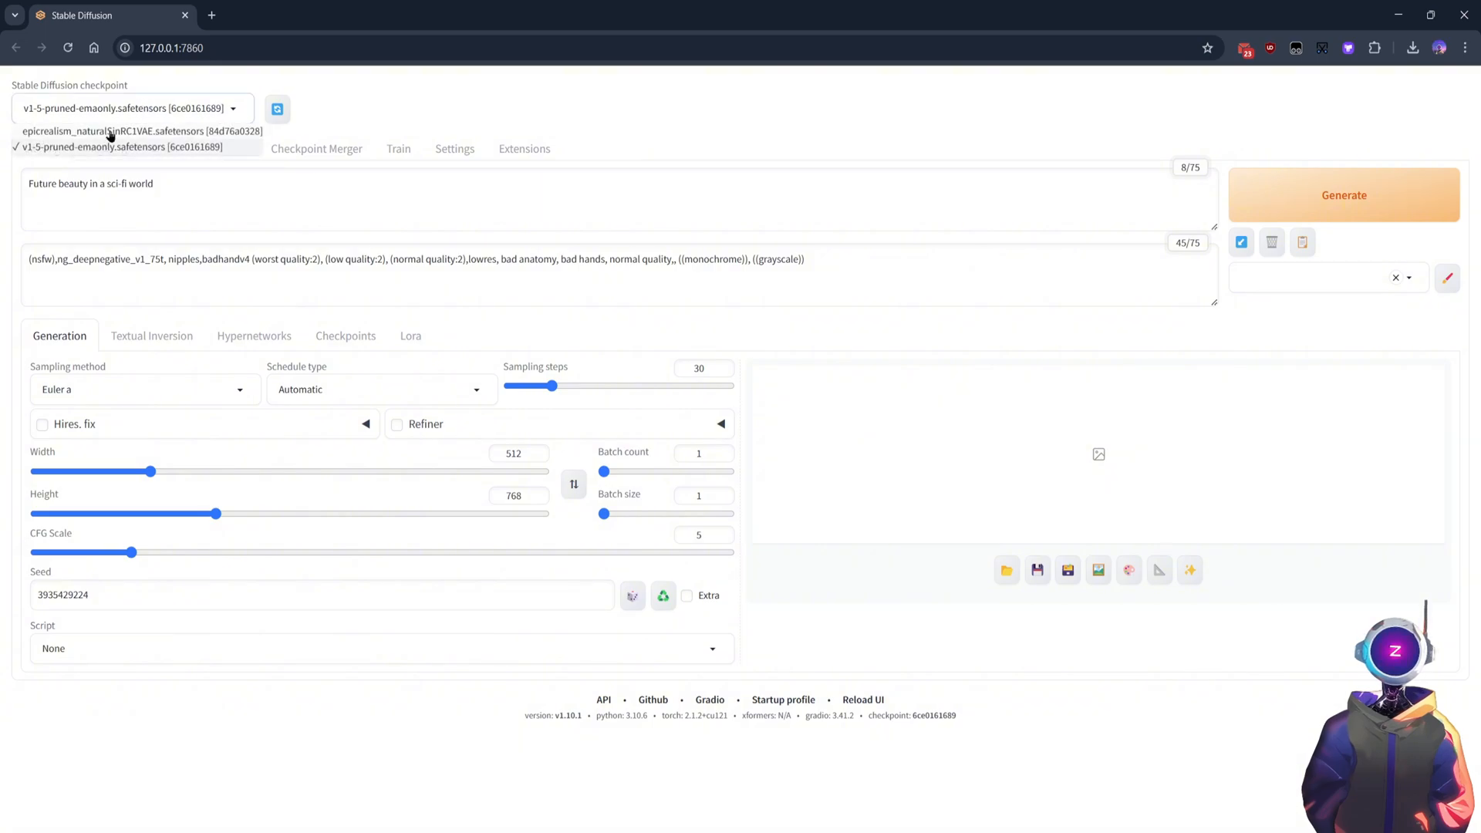
left_click(151, 130)
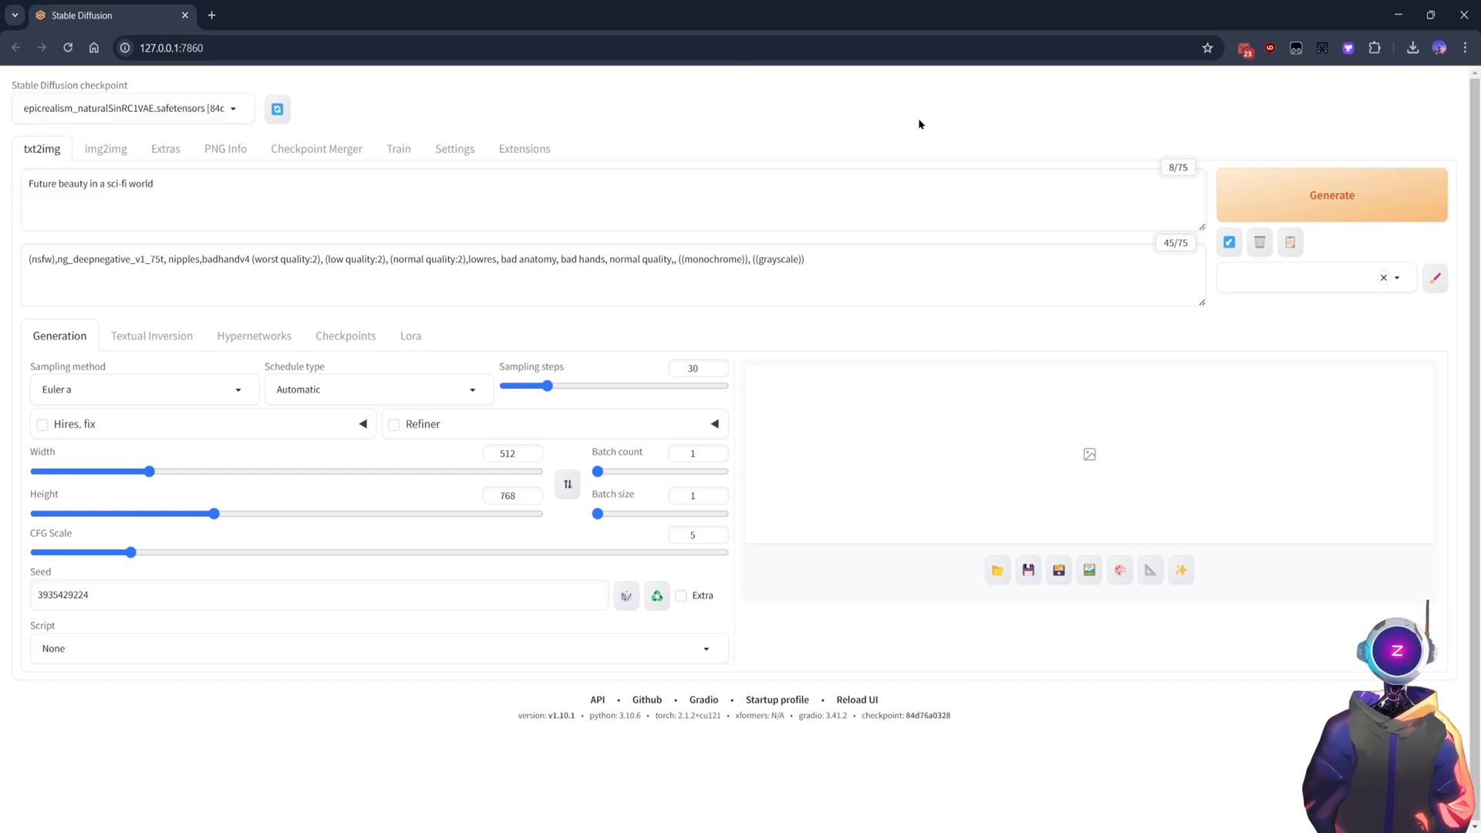
left_click(1331, 195)
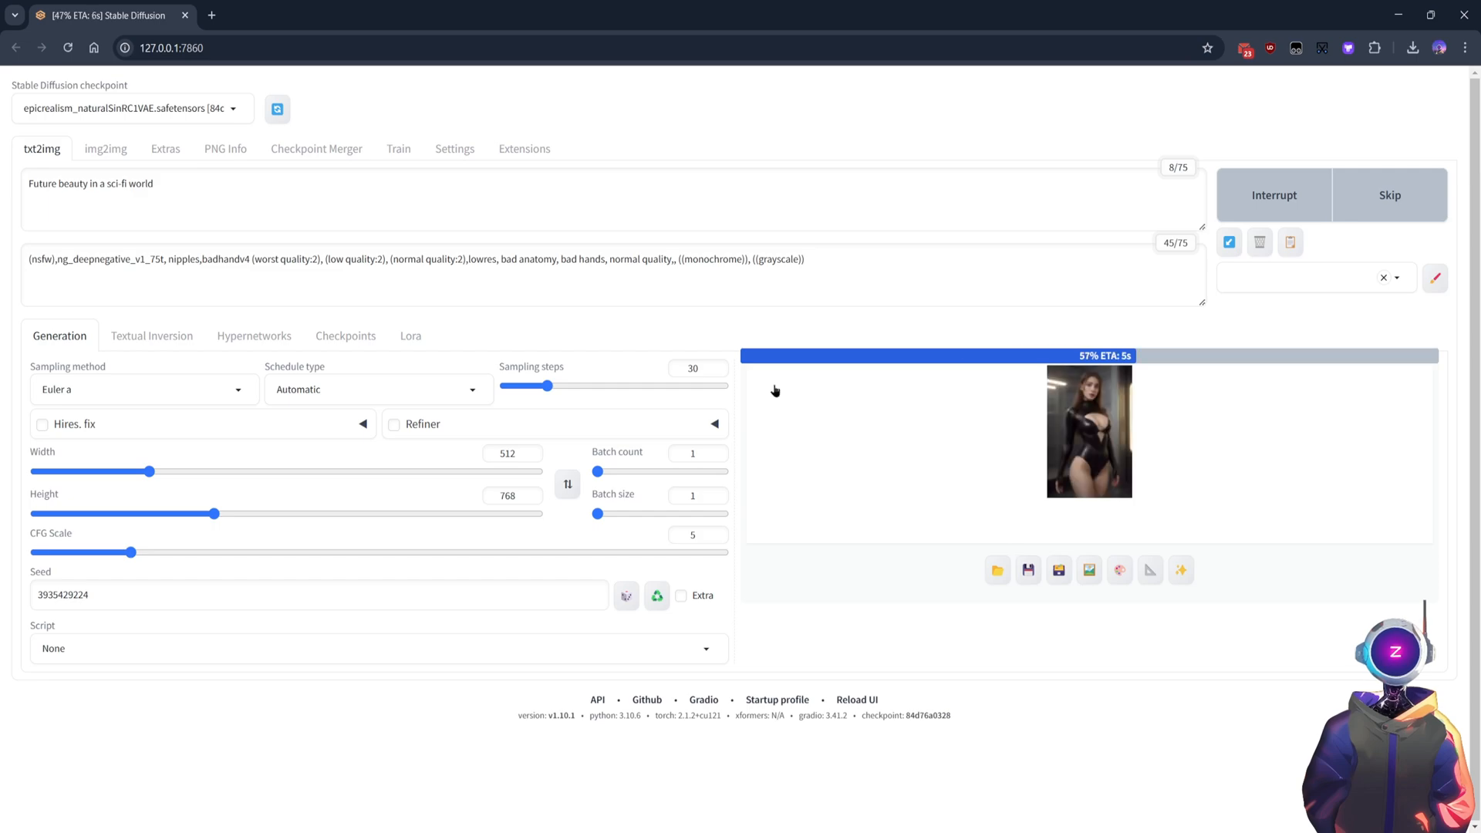
mouse_move(937, 464)
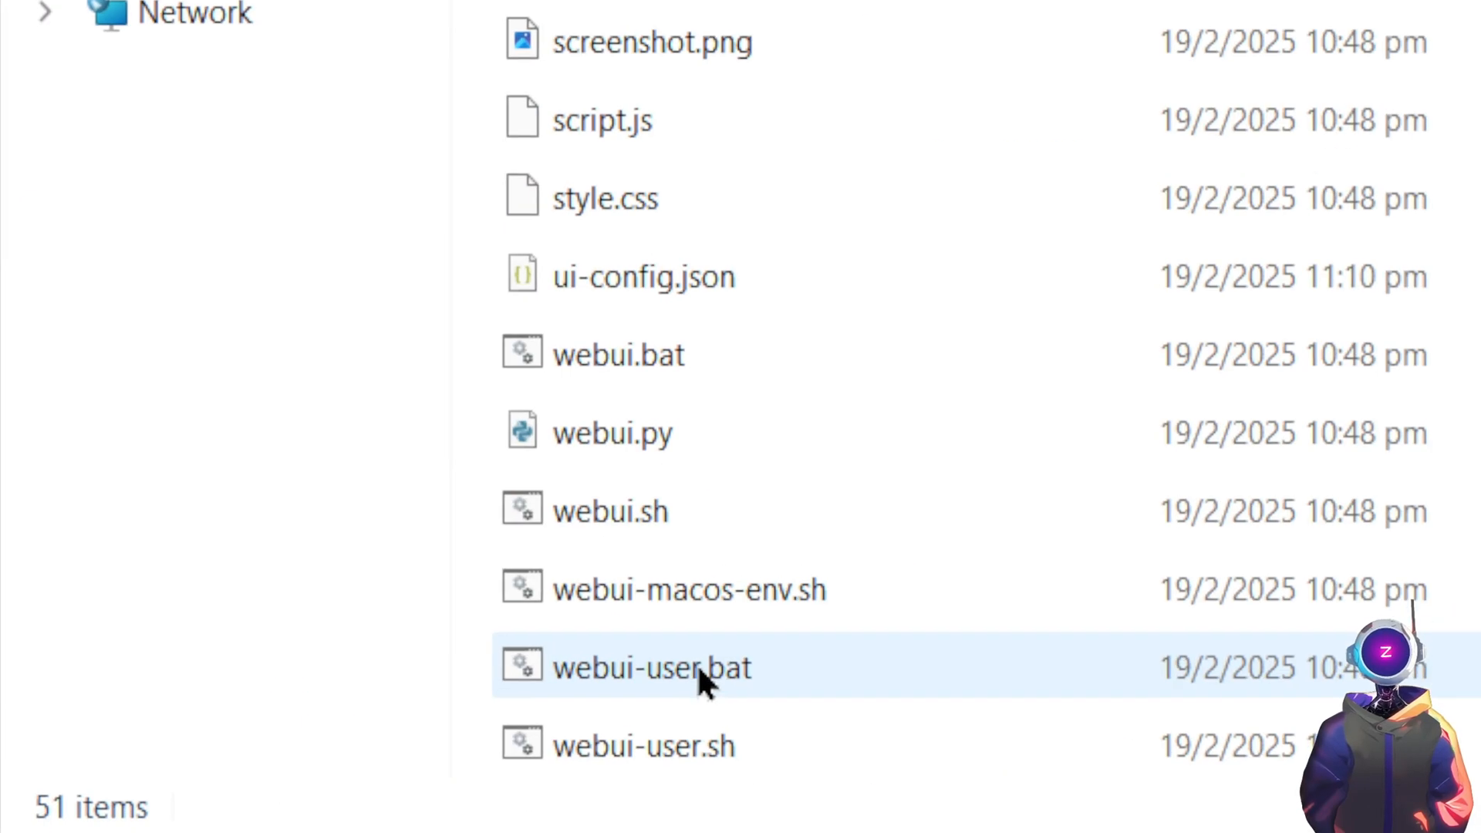
Open webui-user.bat and add --xformers --lowvram to the COMMANDLINE_ARGS line.
double_click(653, 667)
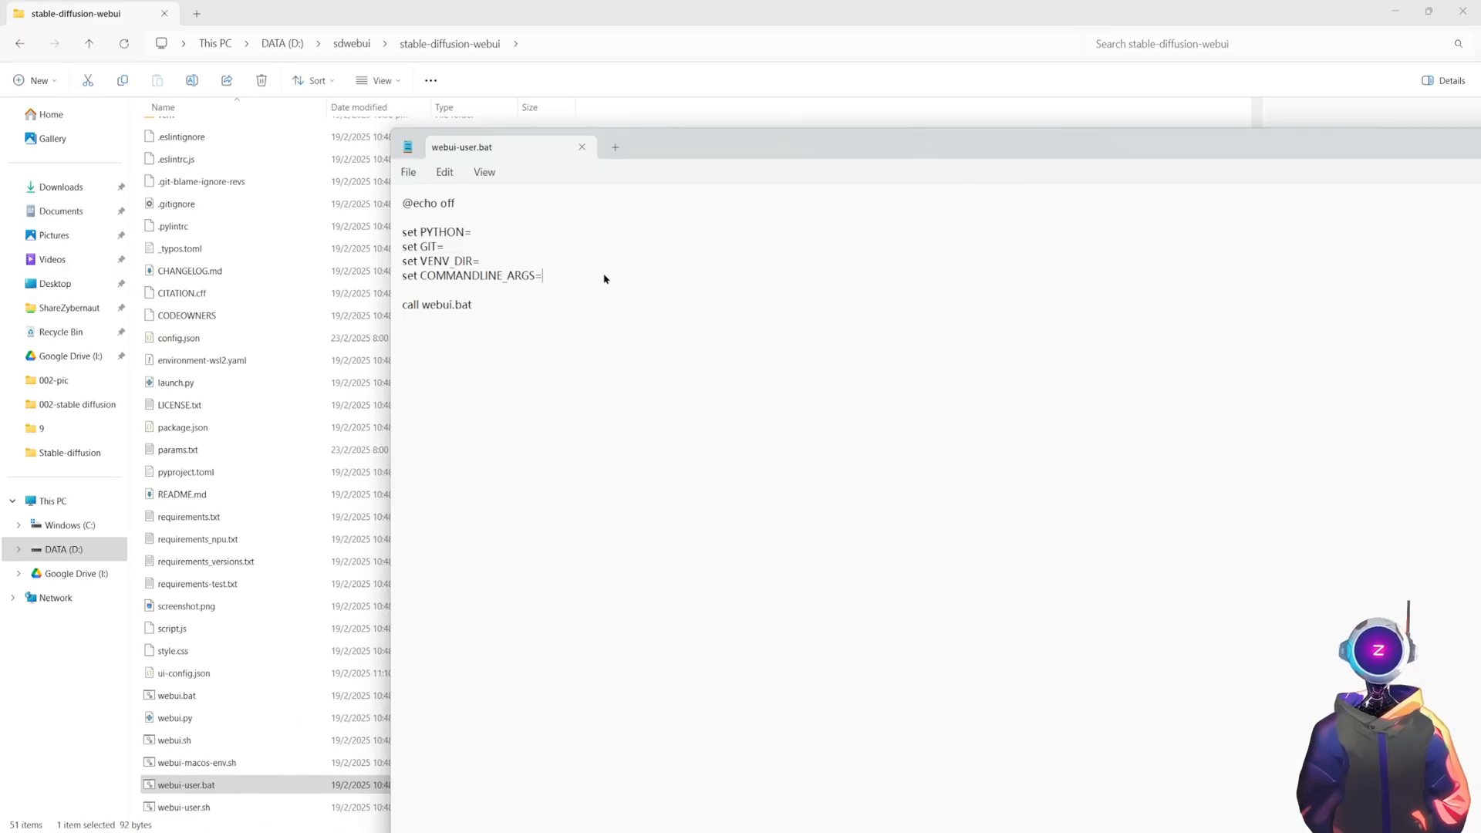
type("--xform")
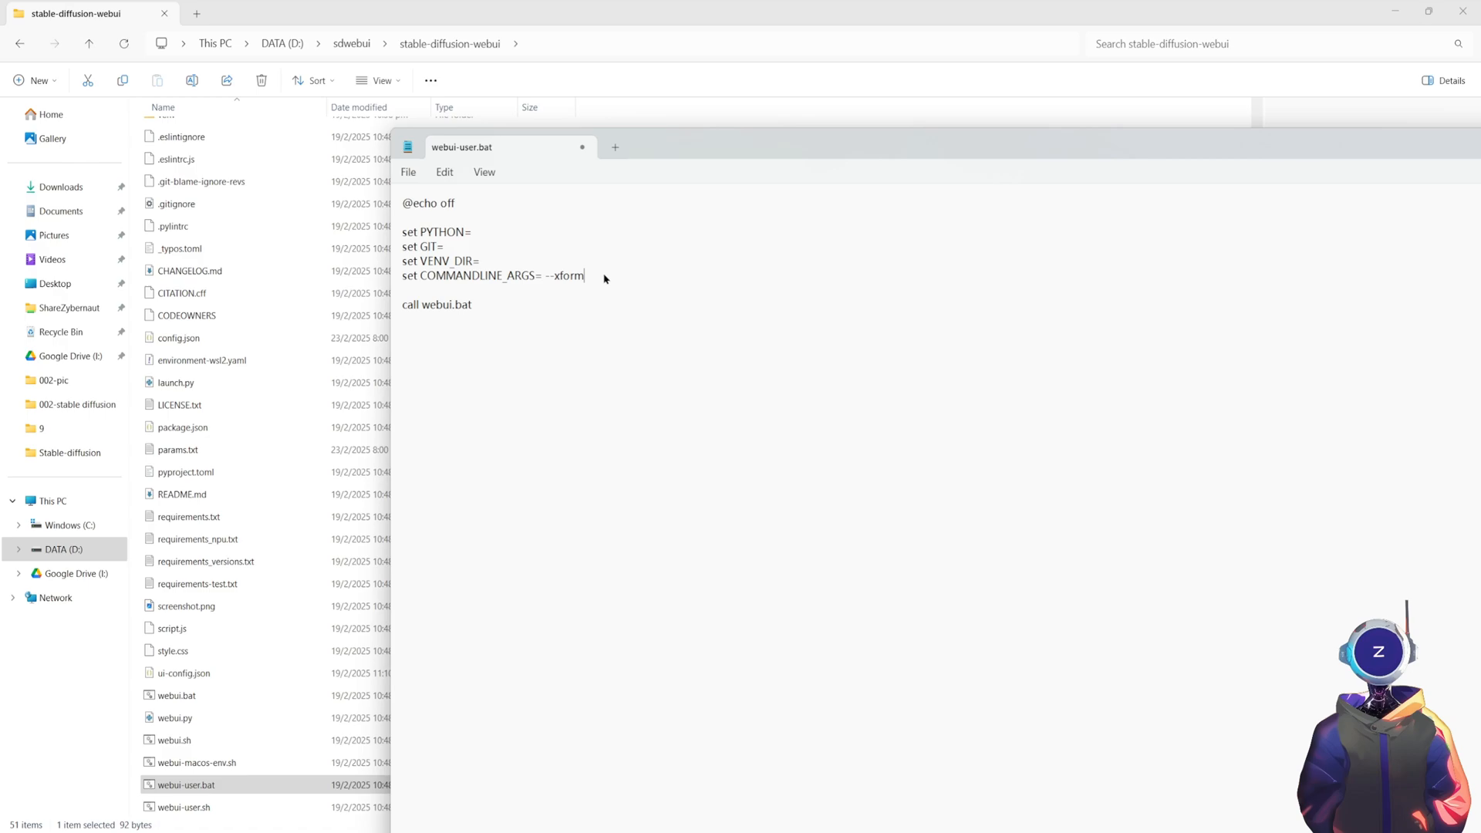
type("ers")
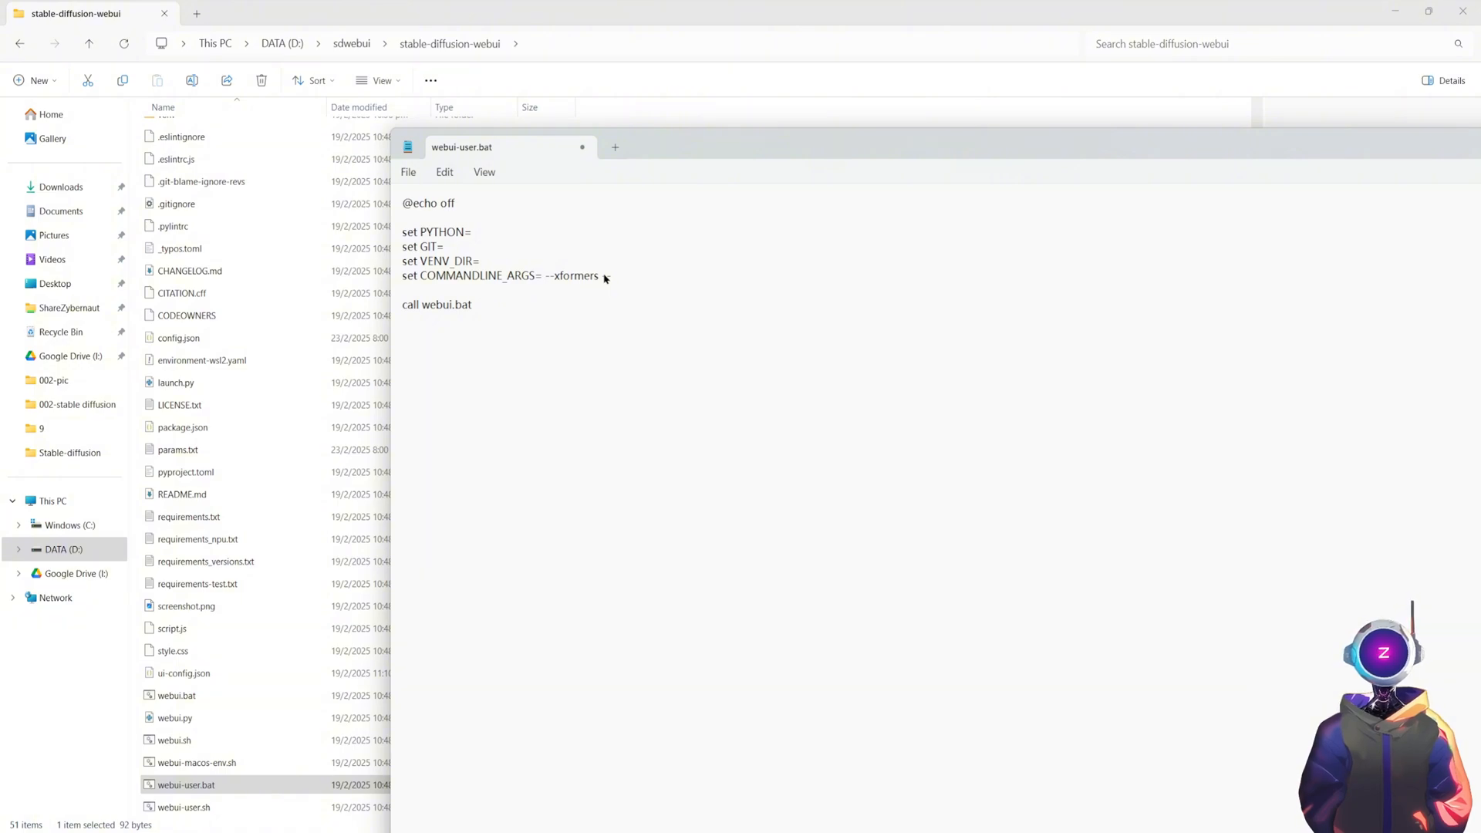
type("low")
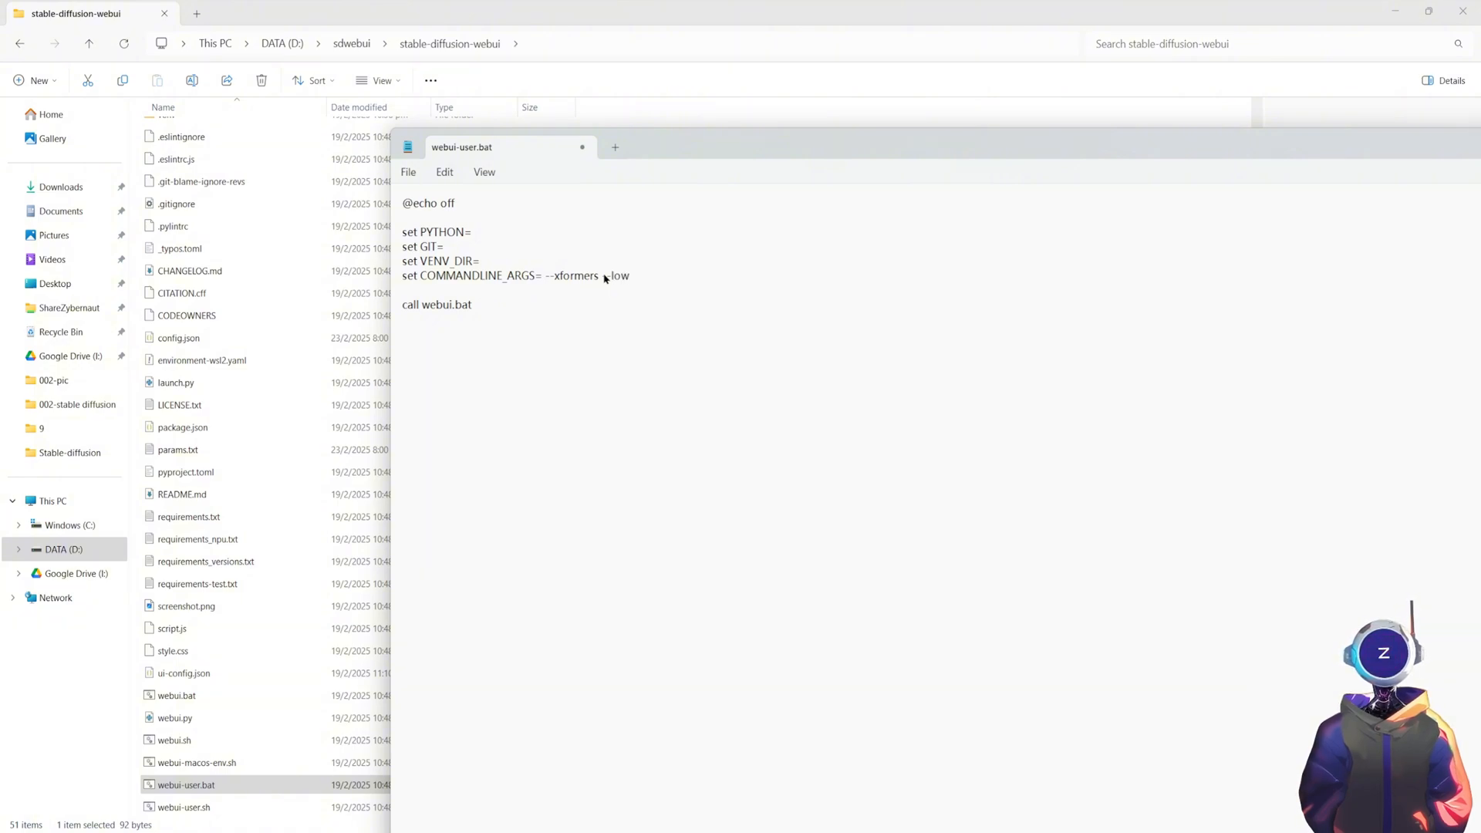
type("w")
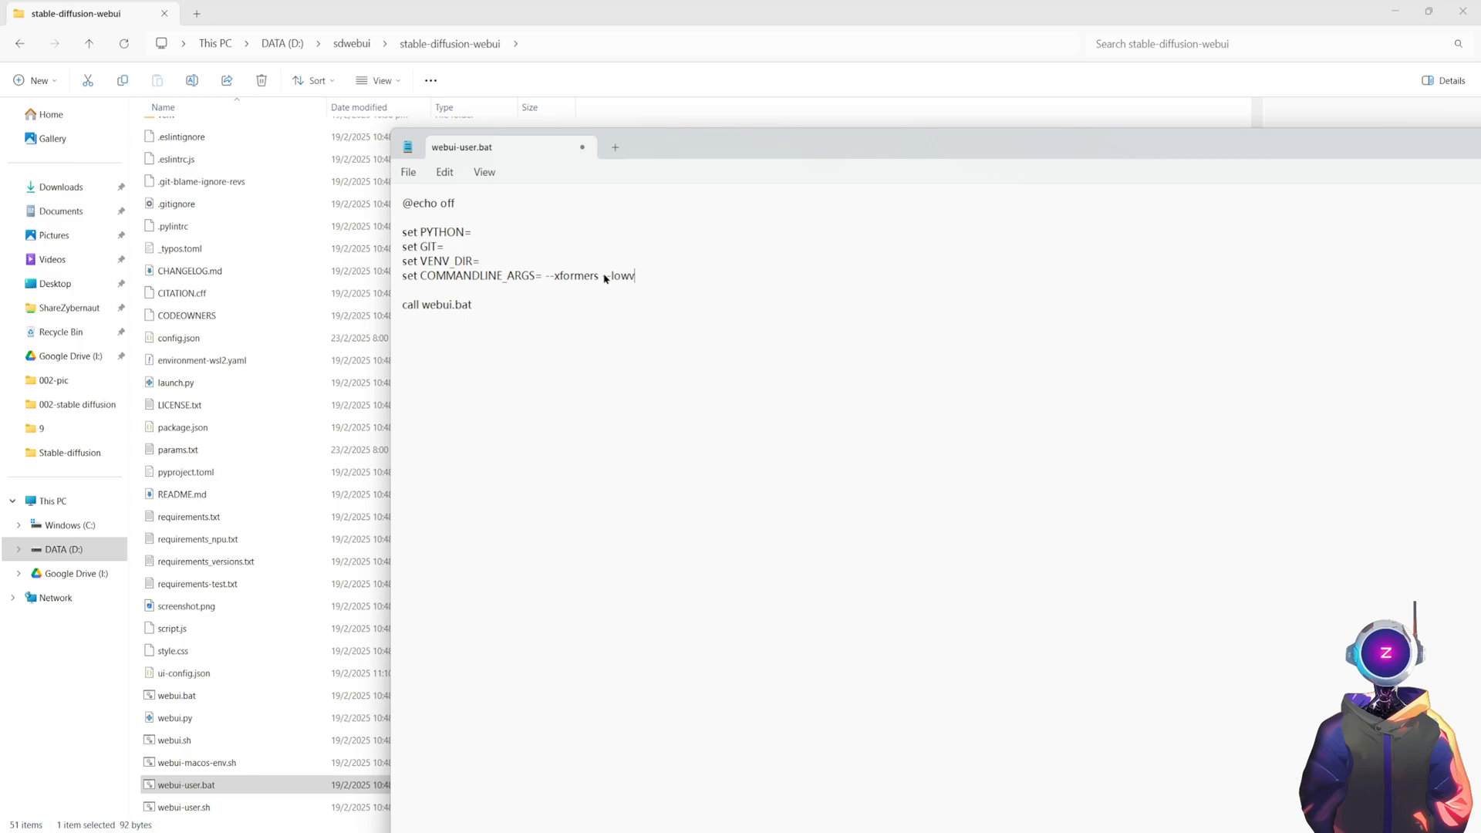
type("ram")
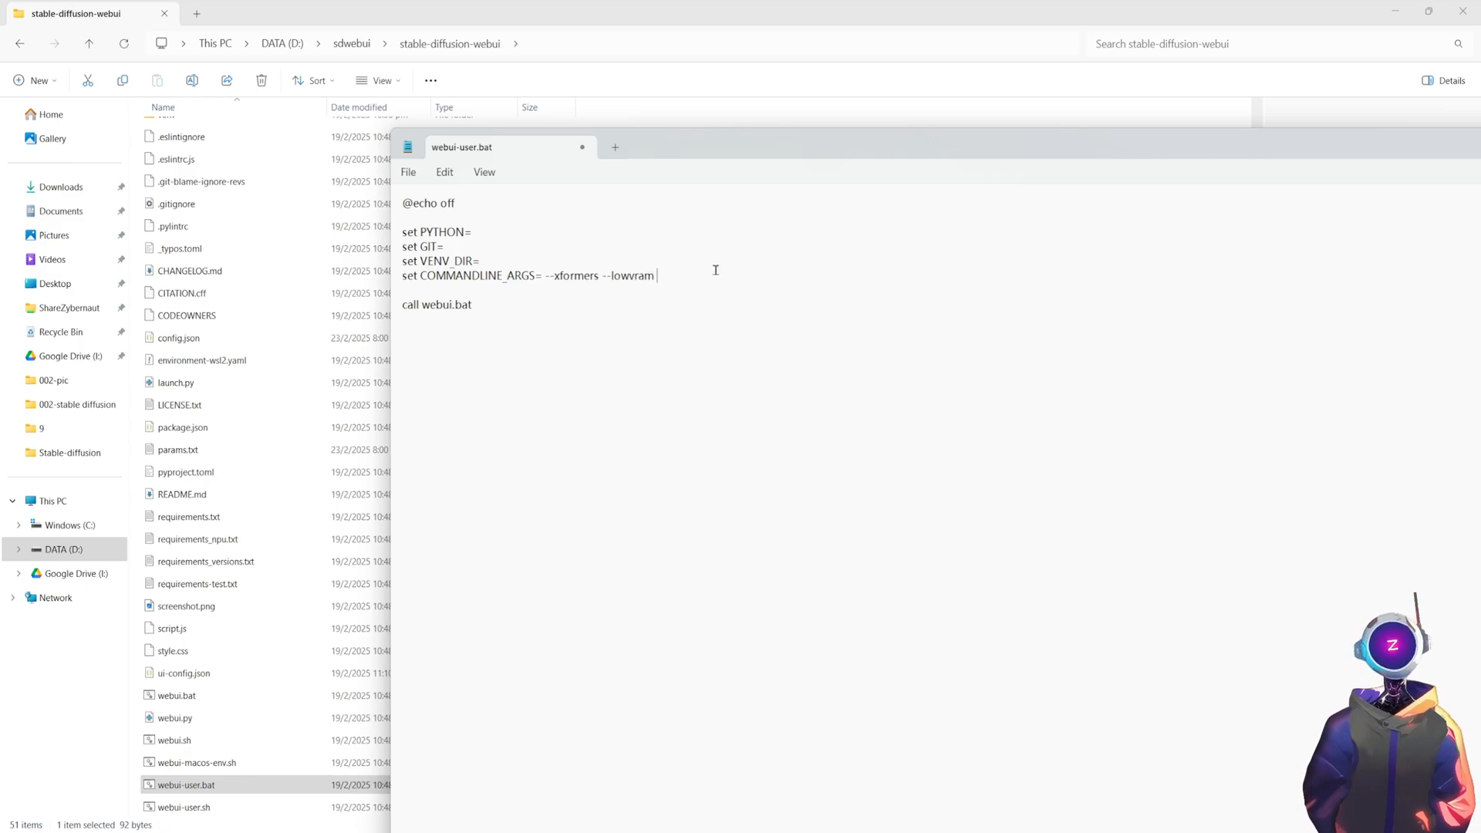